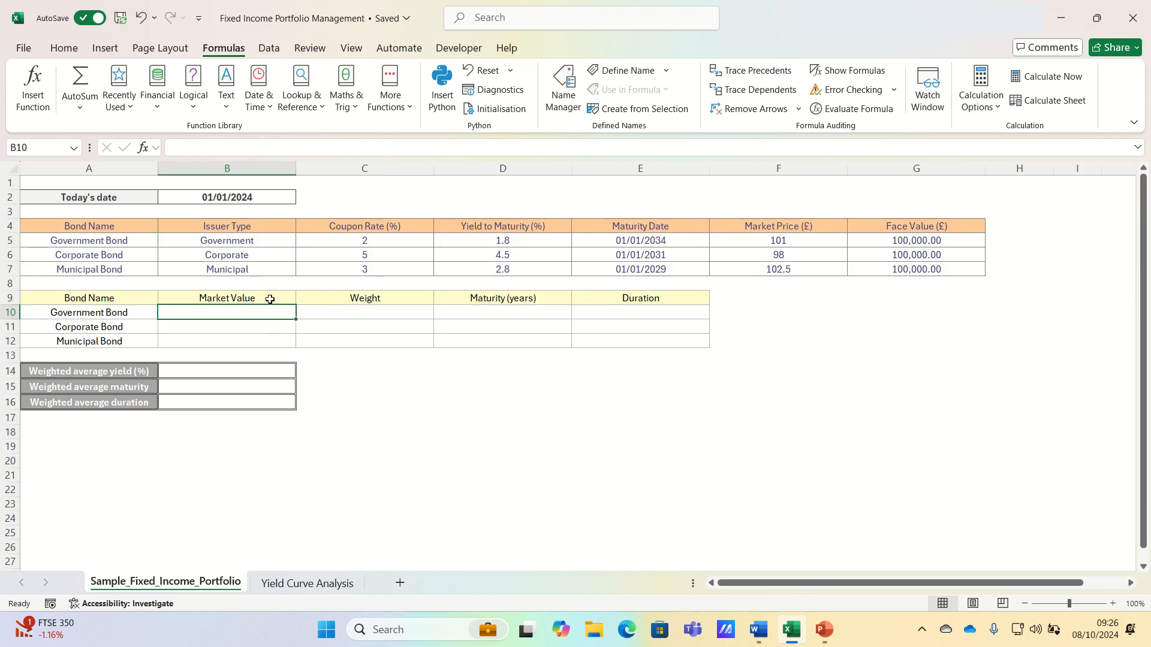
mouse_move(270, 226)
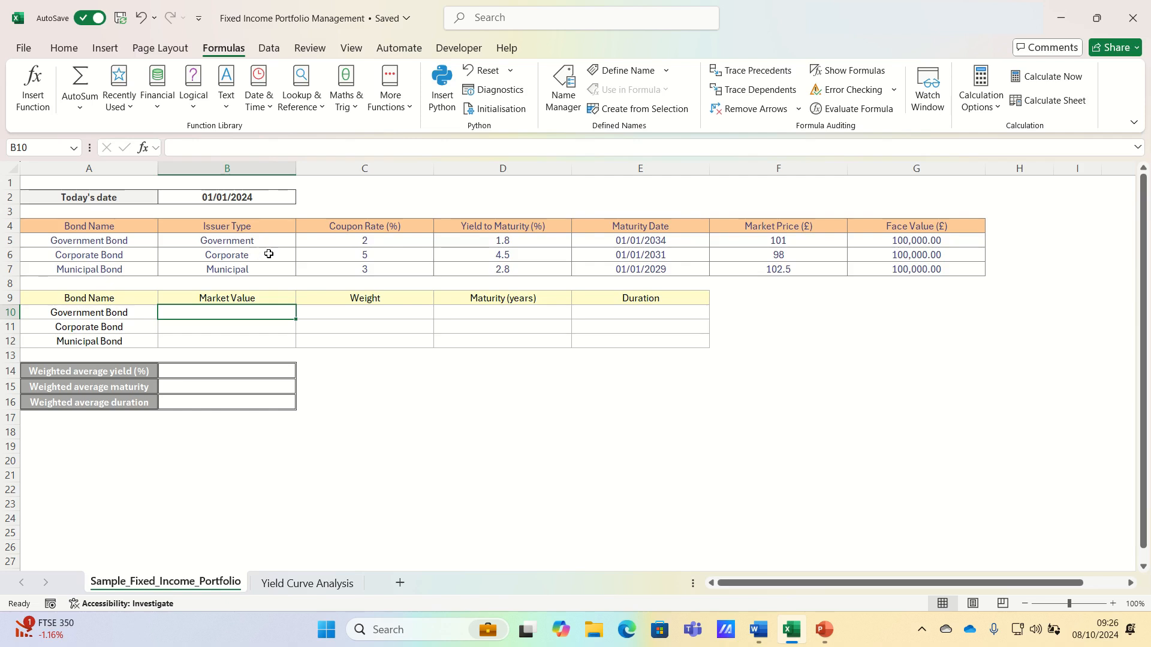
mouse_move(255, 275)
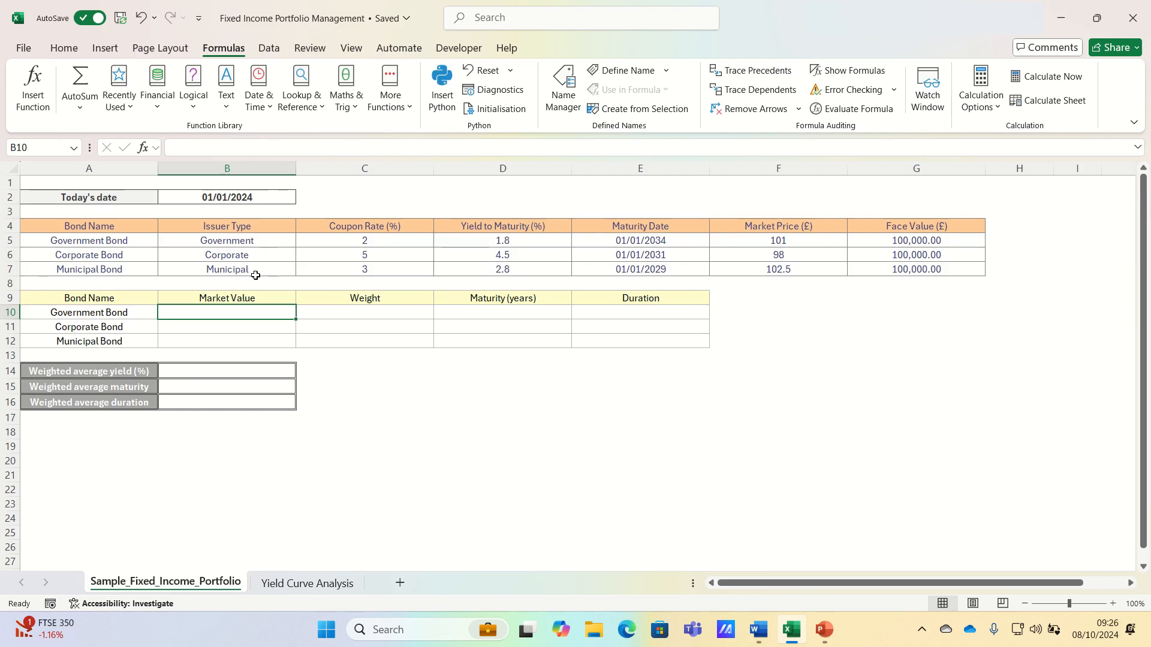
mouse_move(274, 241)
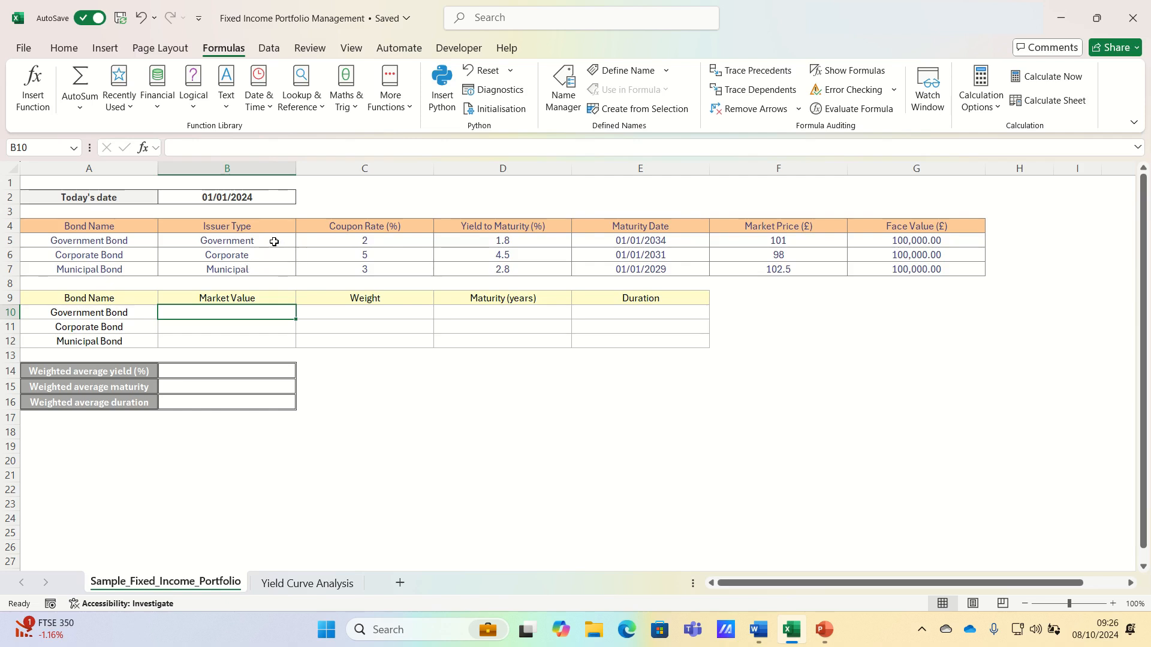
mouse_move(532, 242)
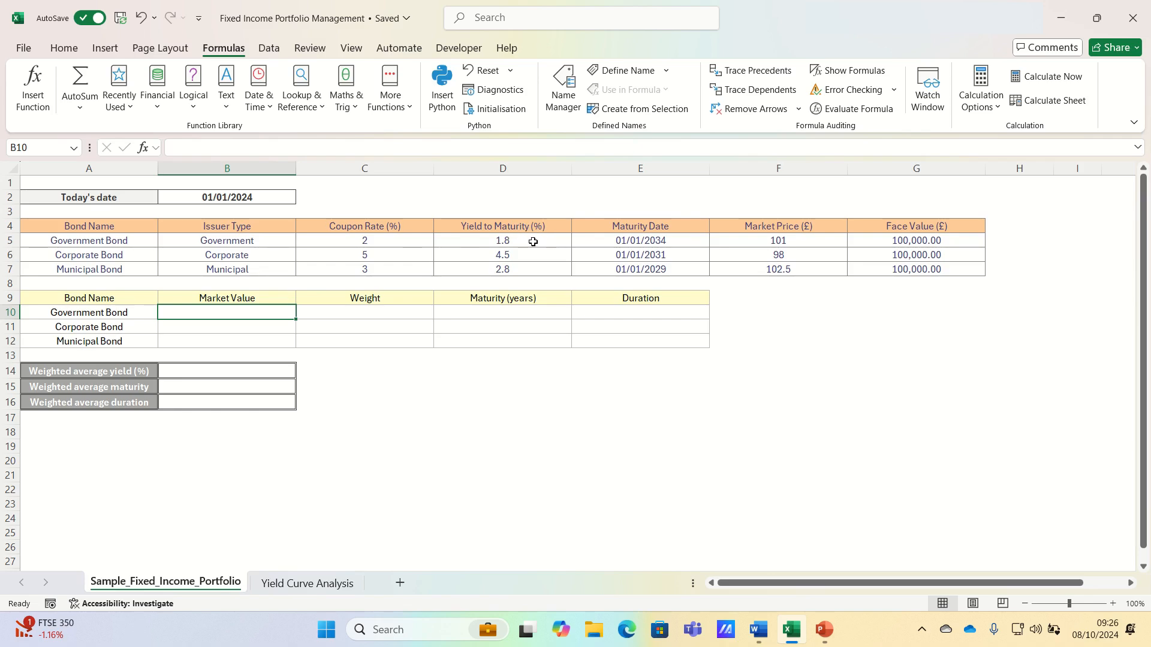
mouse_move(526, 241)
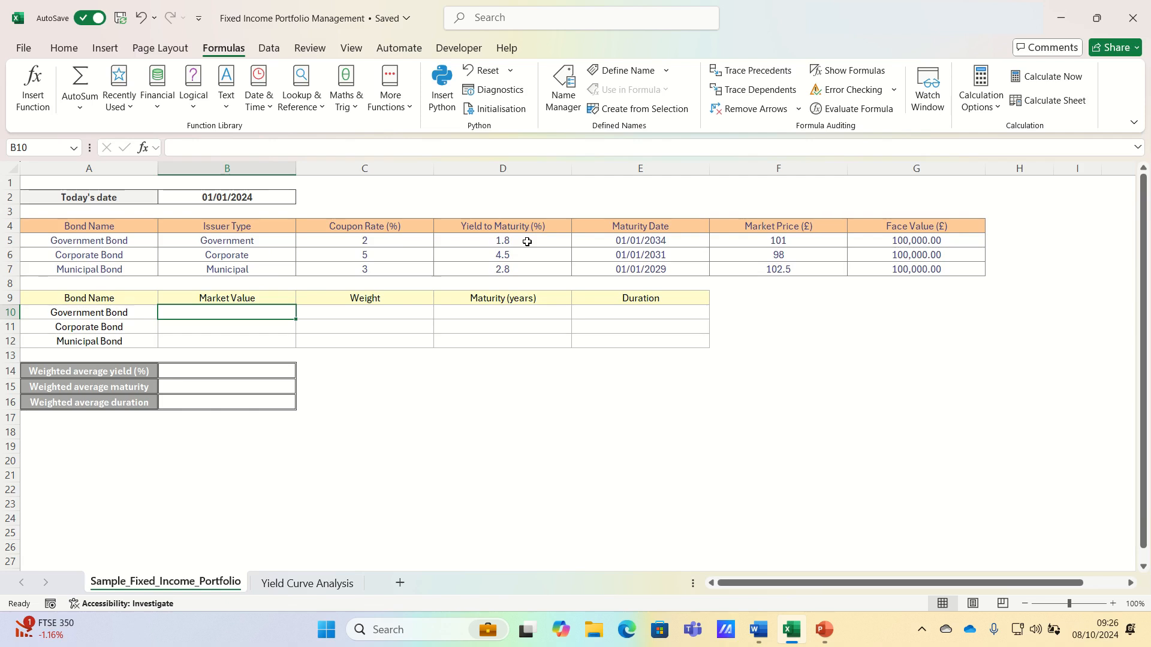
mouse_move(526, 255)
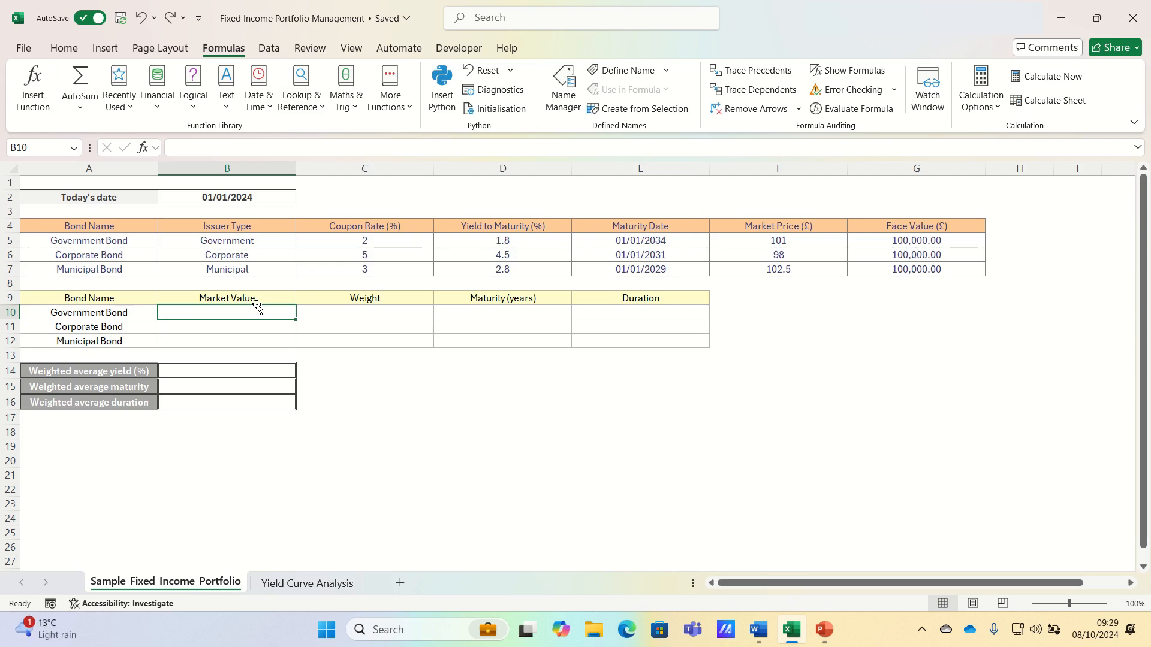
mouse_move(270, 295)
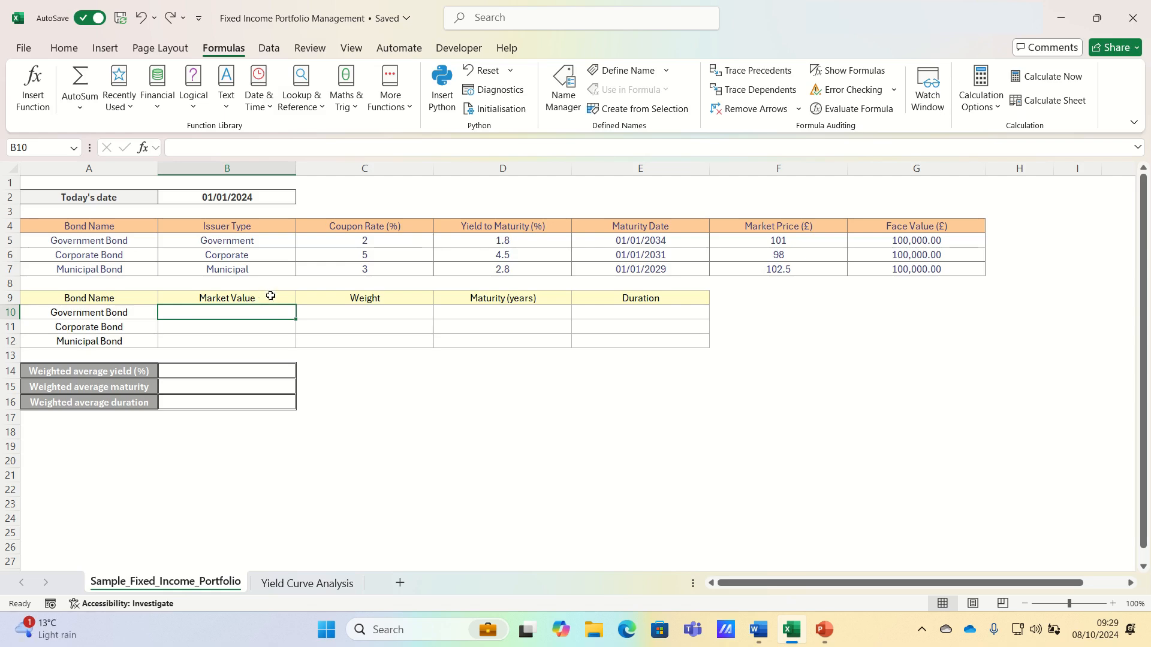
mouse_move(275, 300)
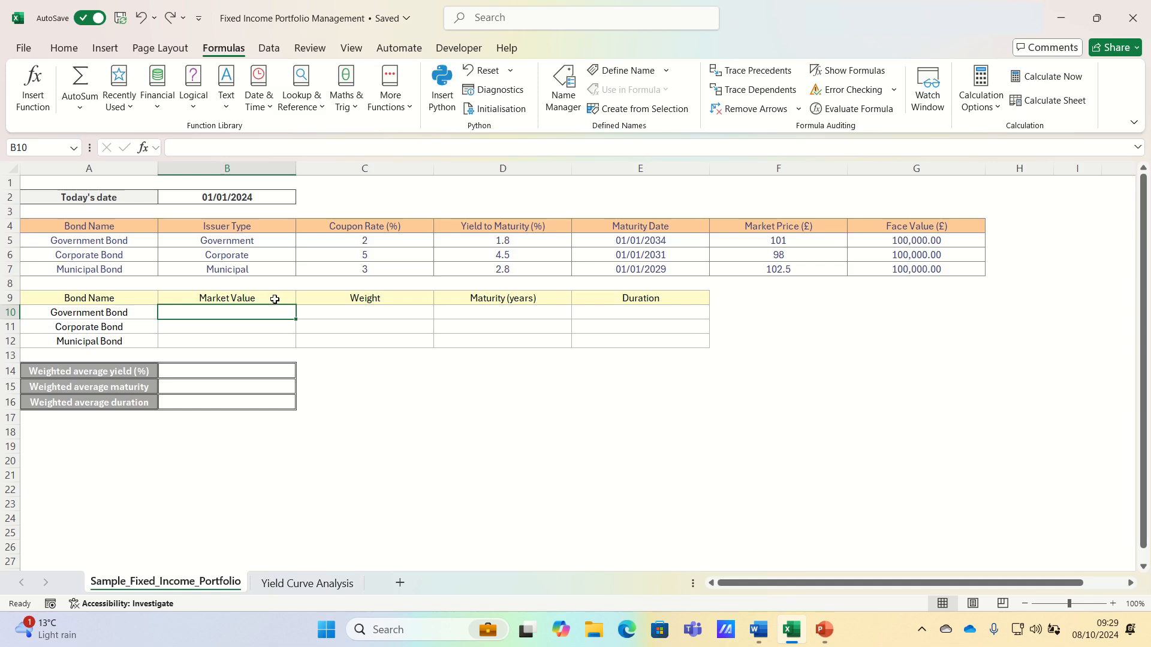
mouse_move(257, 326)
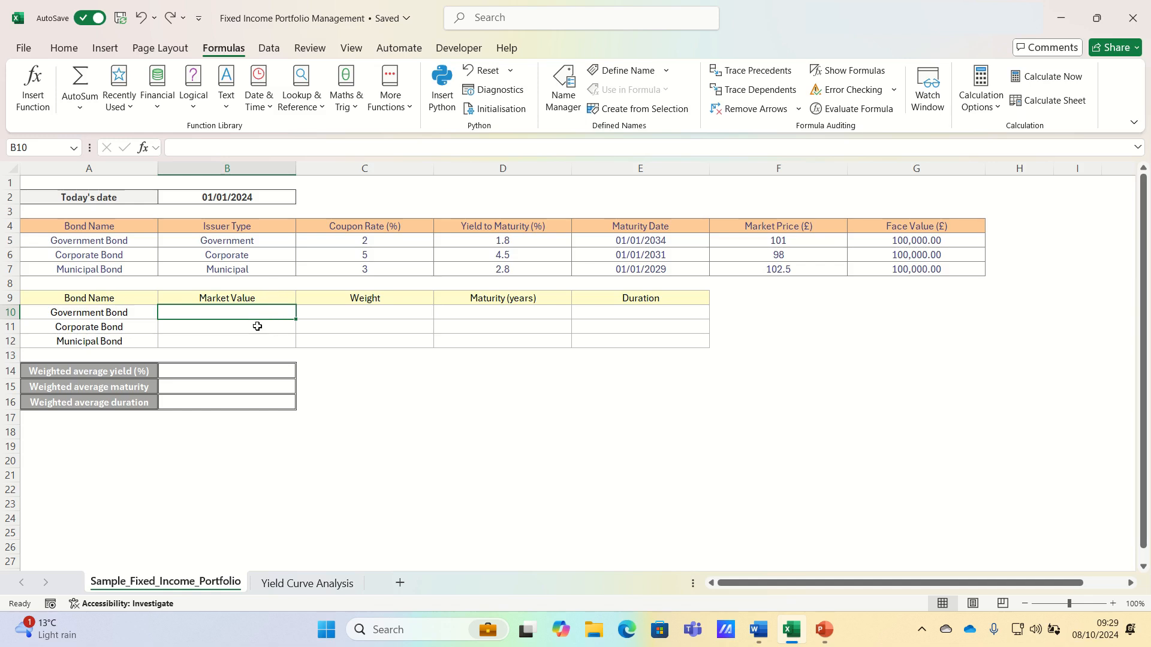
mouse_move(249, 337)
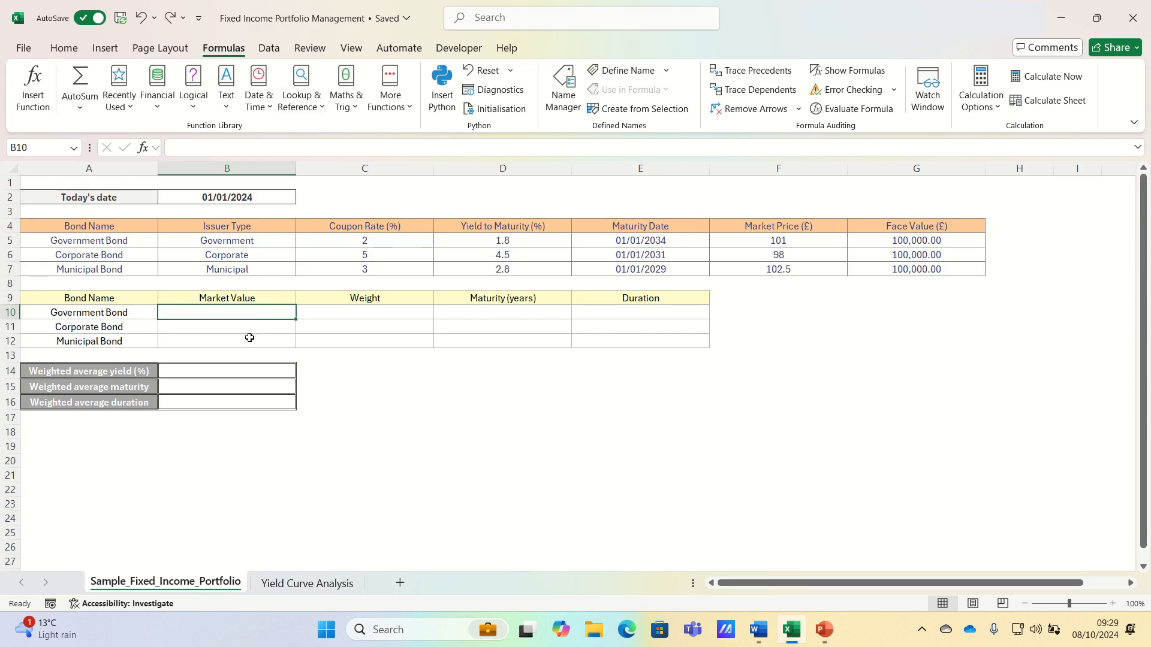
Enter =F5*G5 in B10 to get the Government Bond market value
type("=")
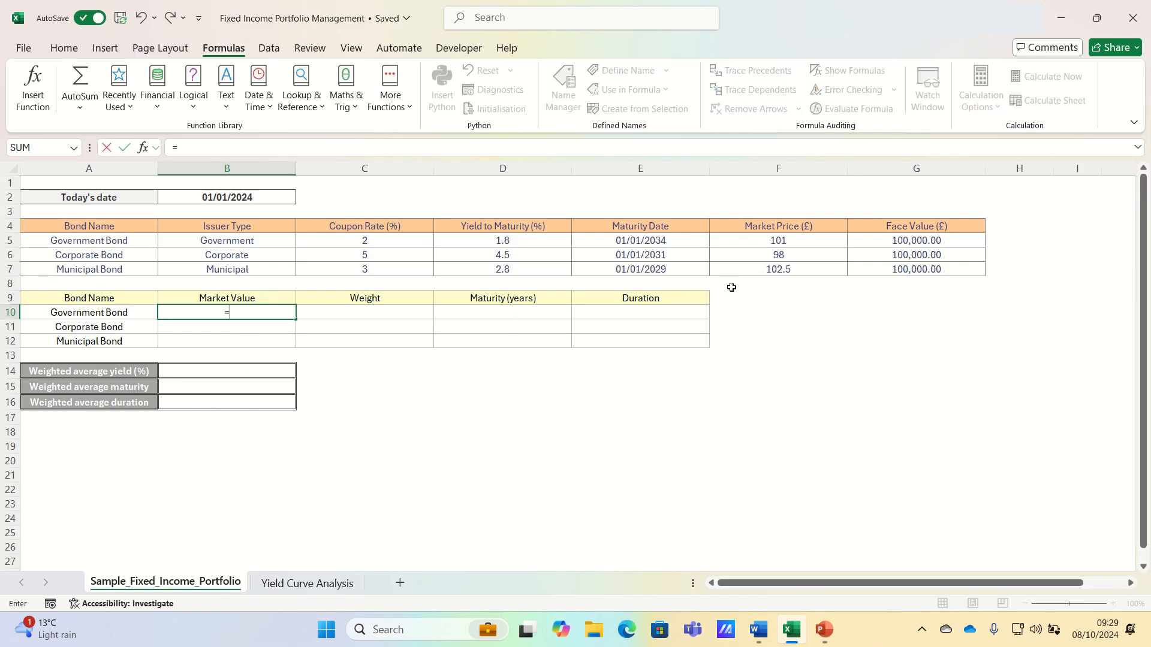
left_click(777, 240)
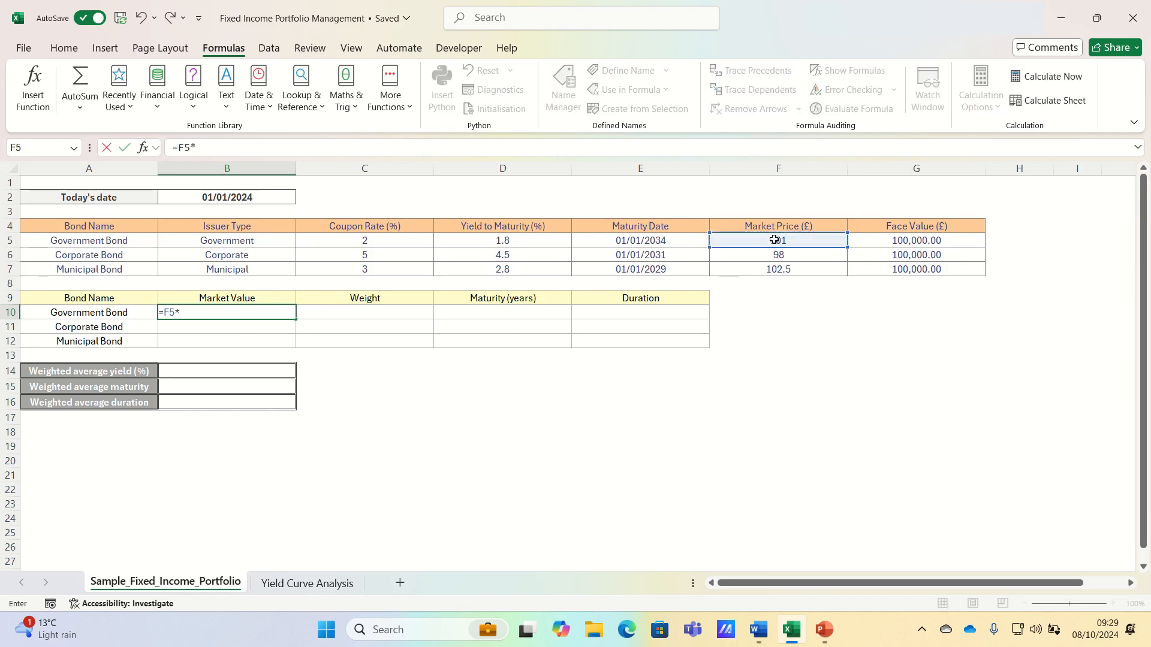
left_click(915, 240)
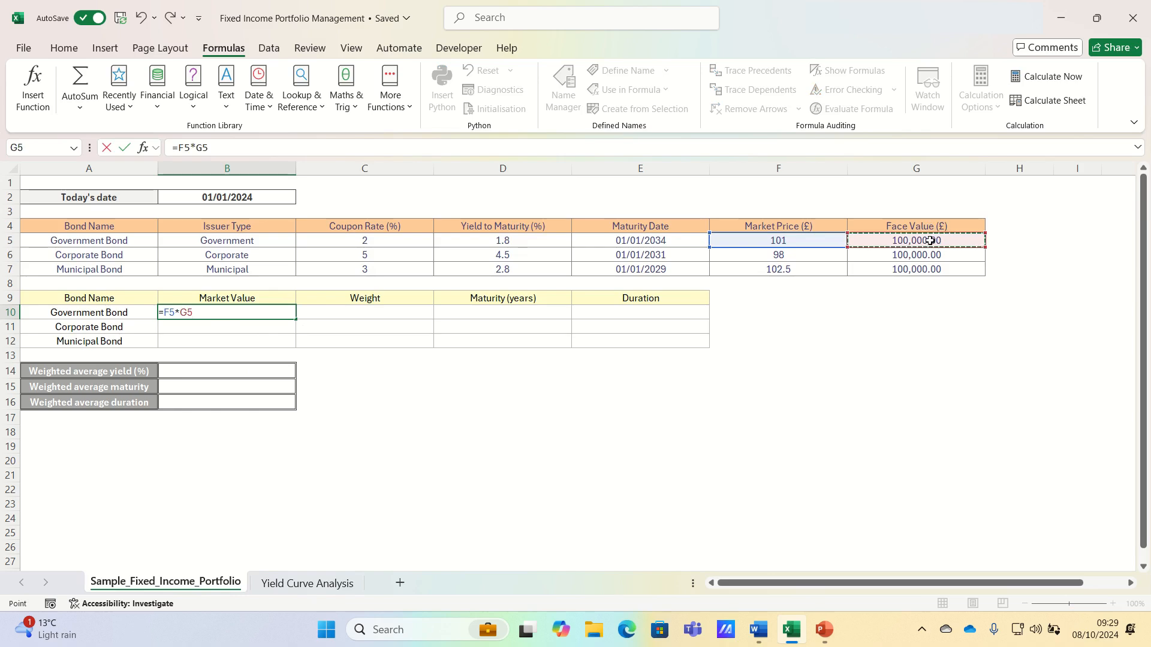
key("Enter")
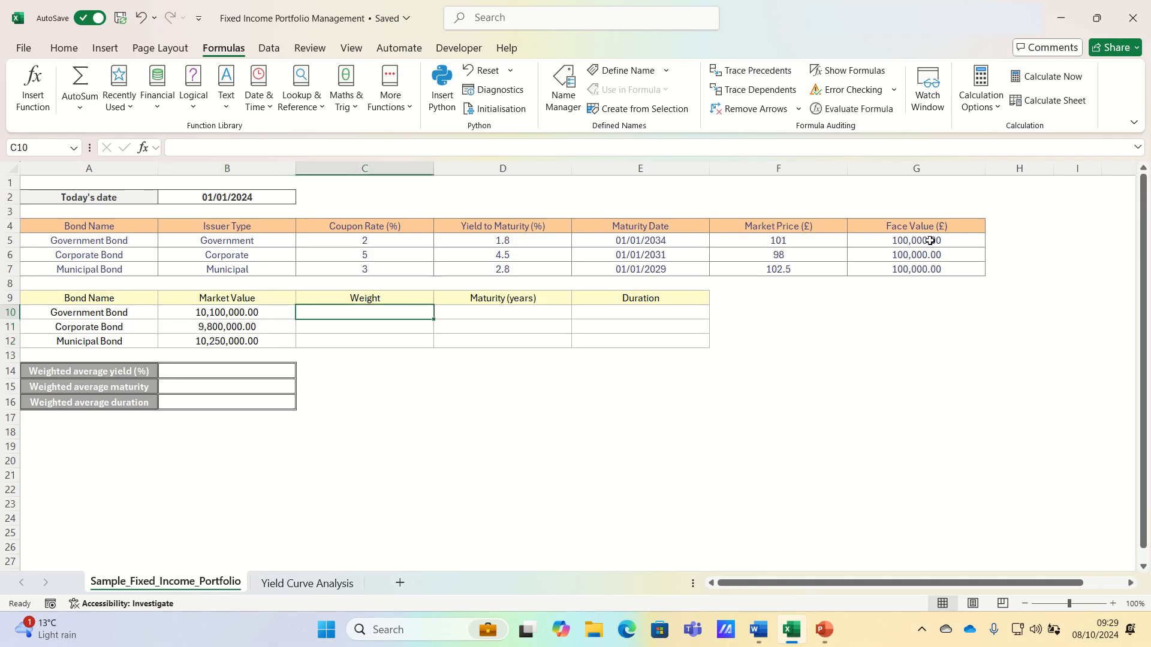
Enter =B10/SUM($B$10:$B$12) in C10, accepting Excel's suggested correction
type("=")
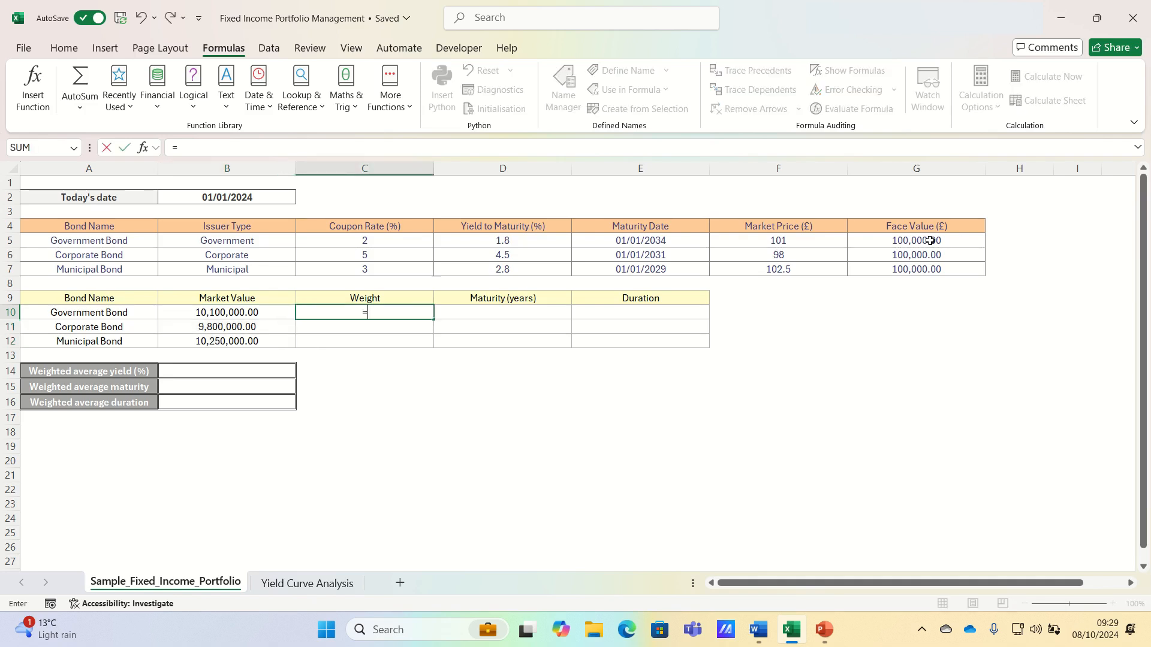
type("B10/SUM(B10:B12")
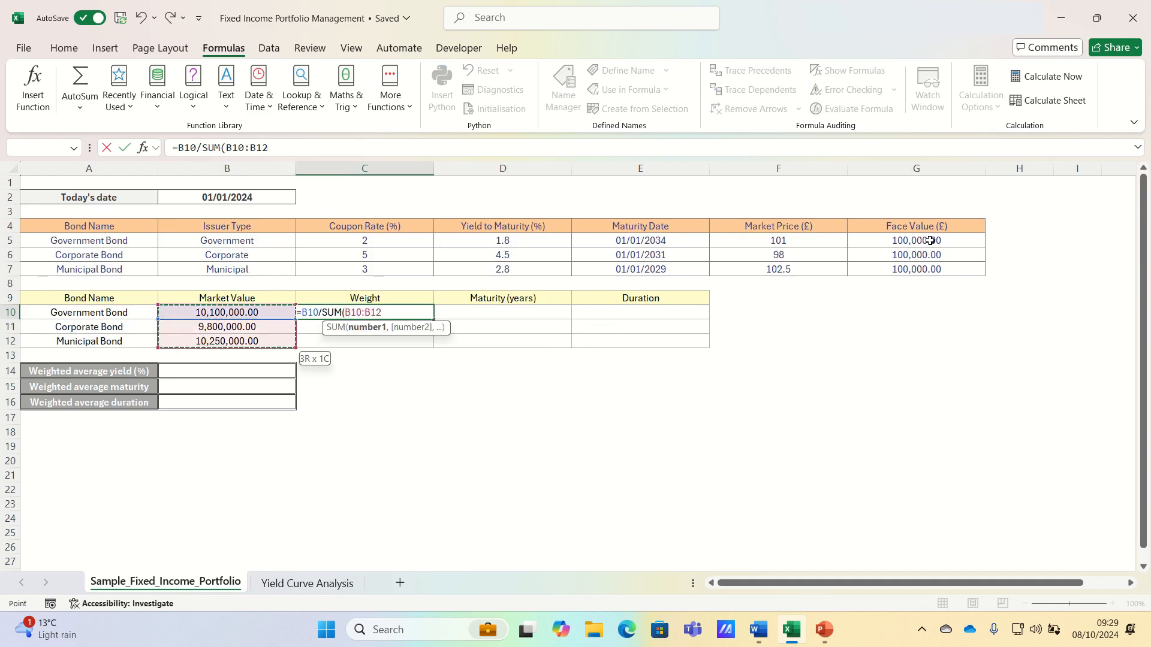
key("enter")
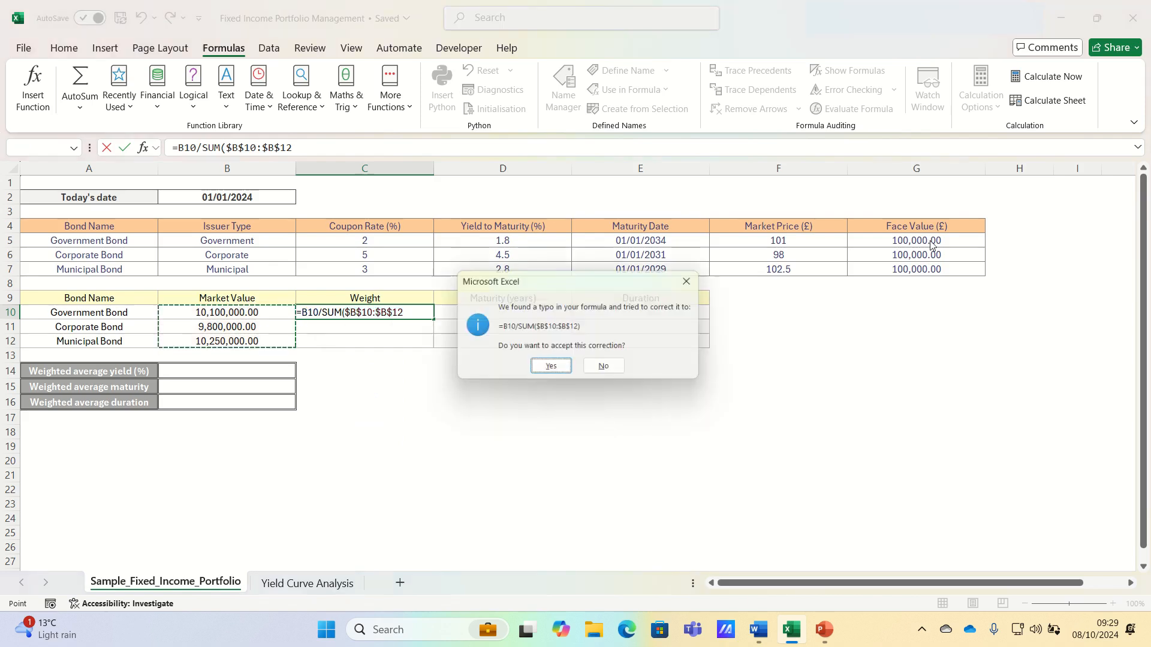
left_click(549, 365)
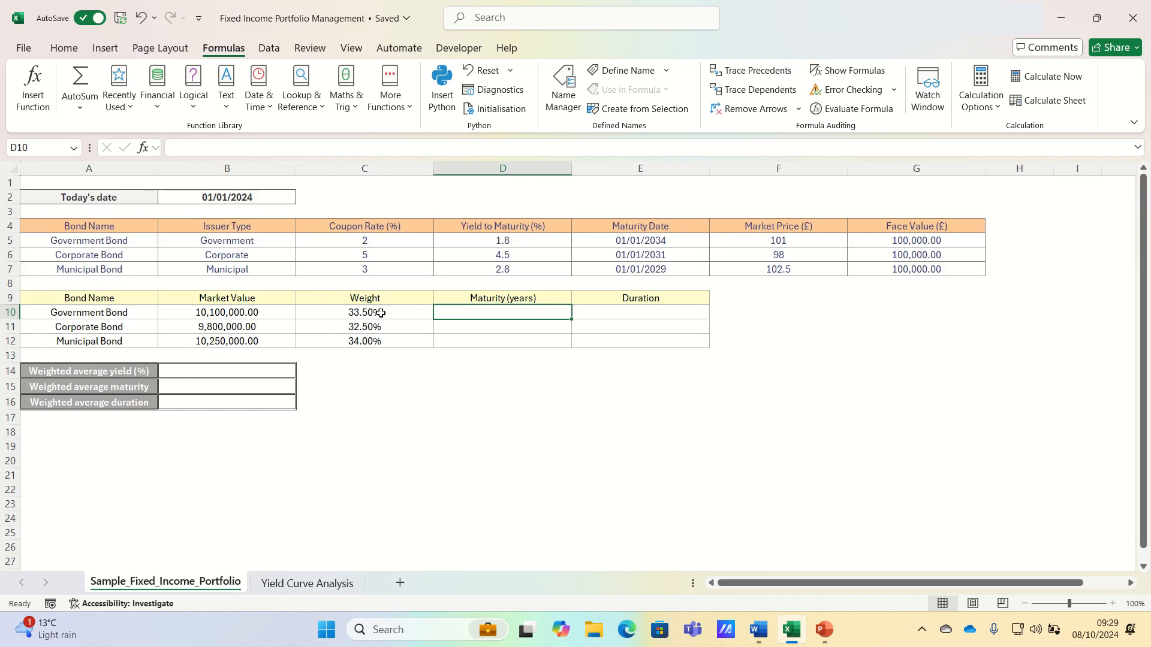
mouse_move(449, 311)
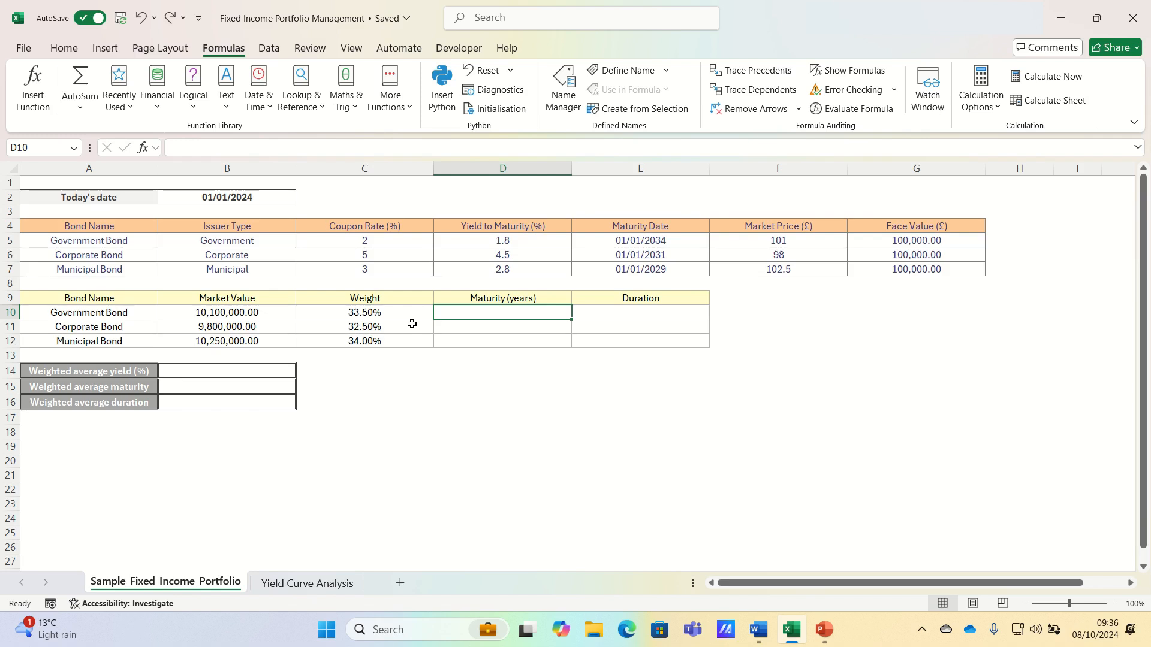
Enter =(E5-$B$2)/365 in D10 and fill it down to D12
type("=(")
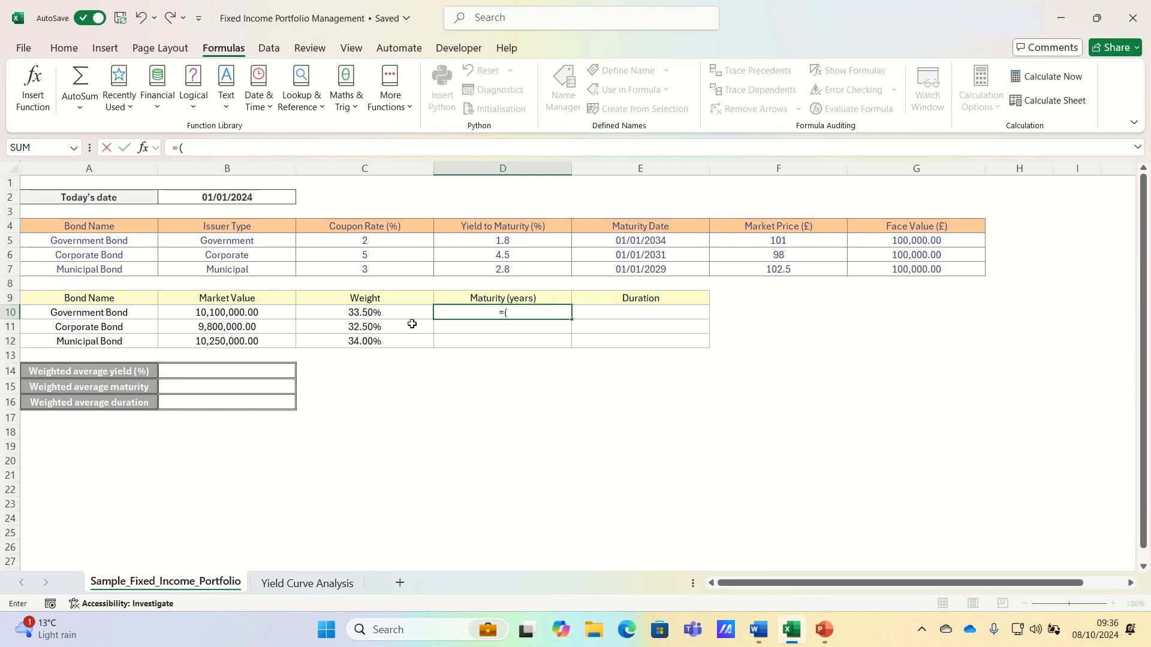
left_click(640, 240)
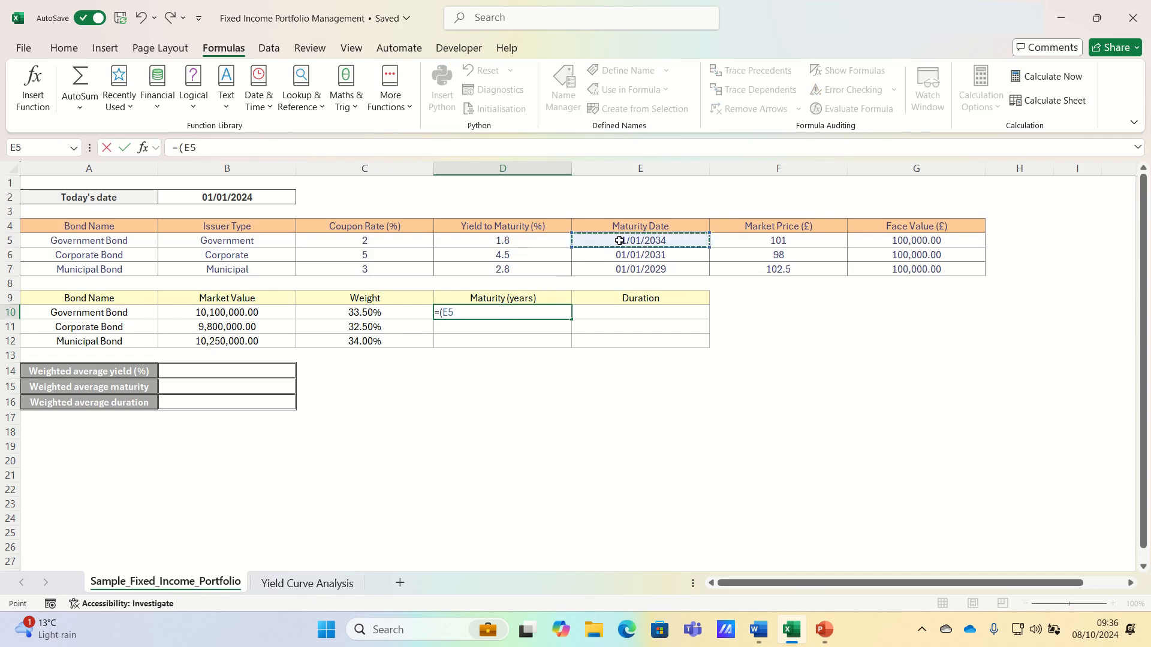
type("-")
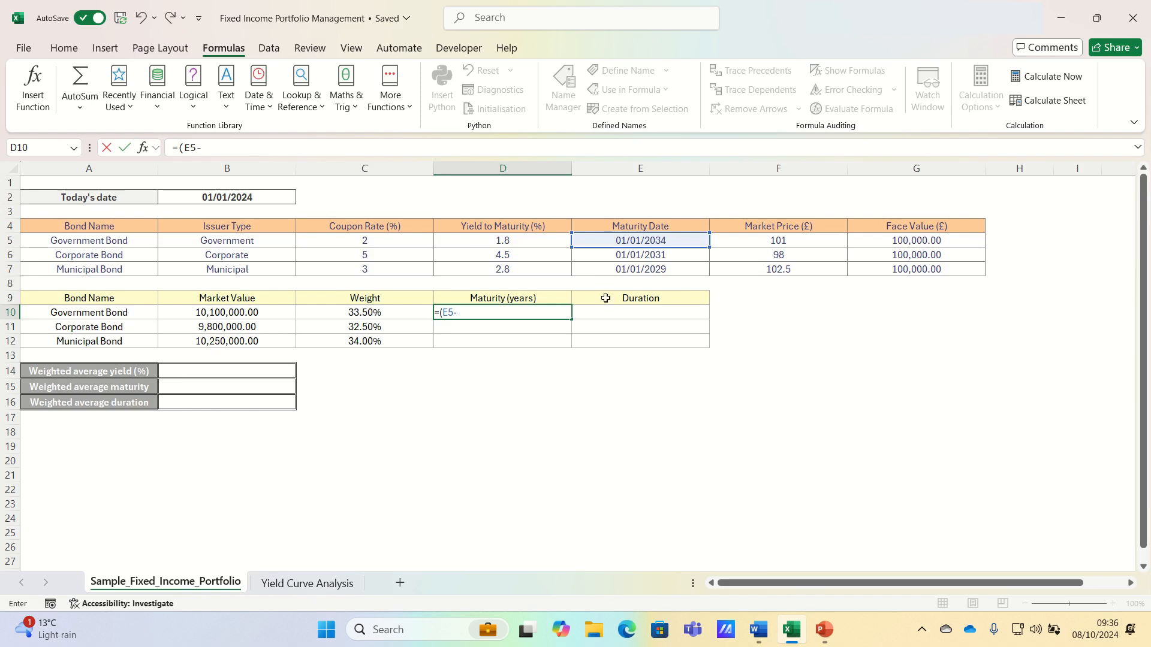
left_click(226, 197)
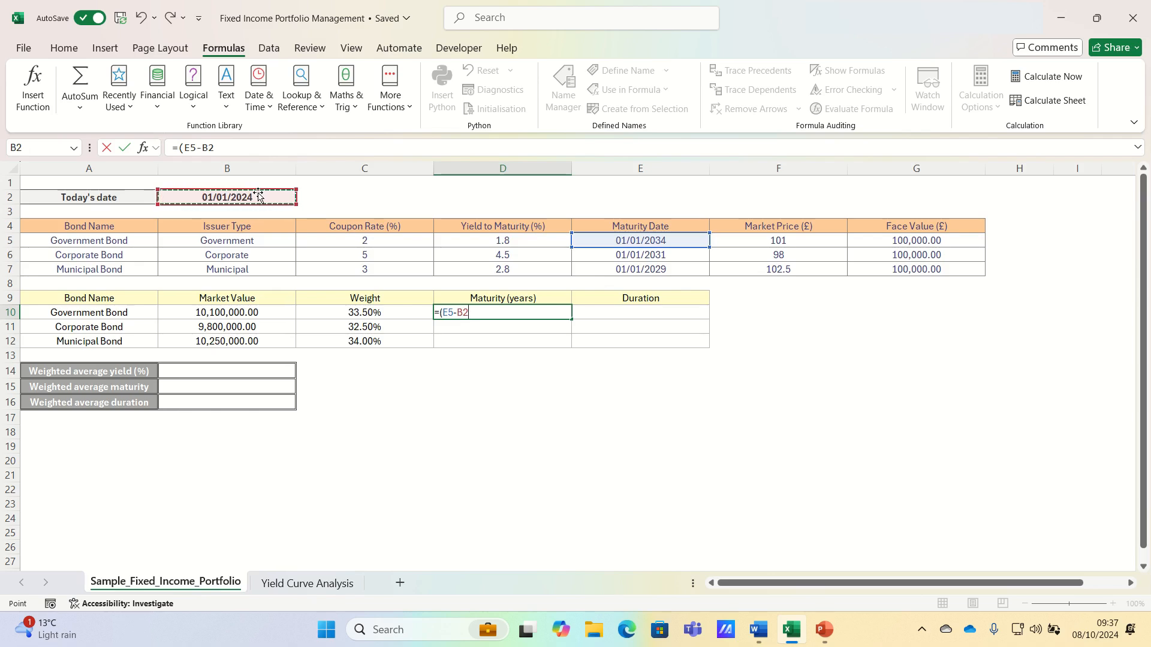
key("F4")
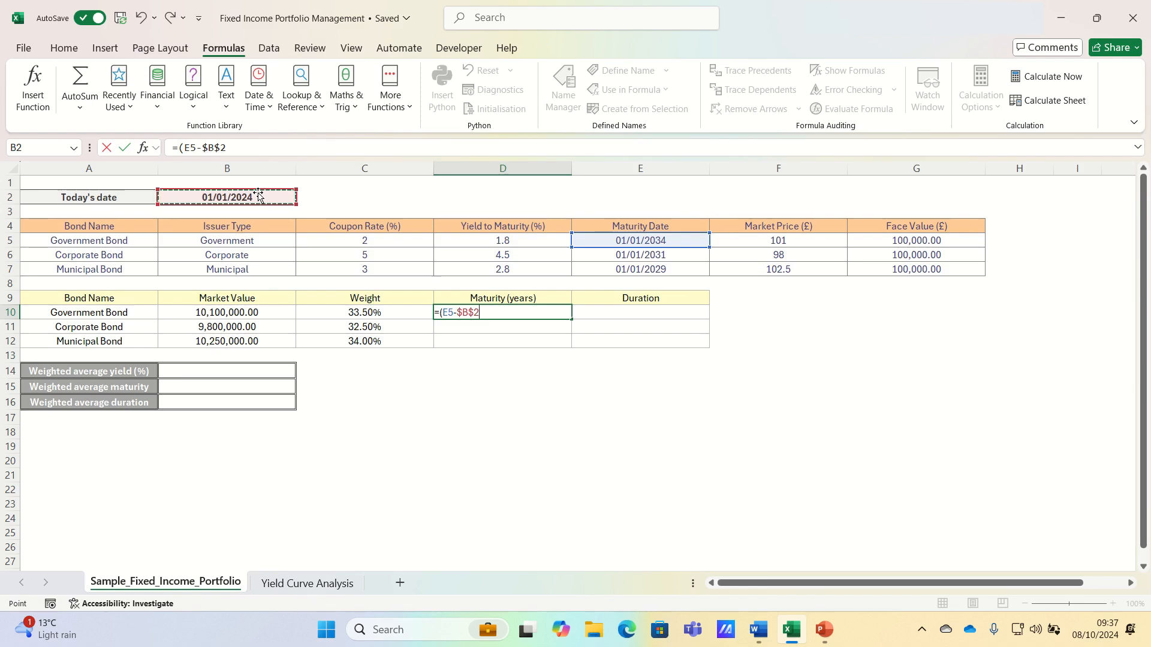
type(")")
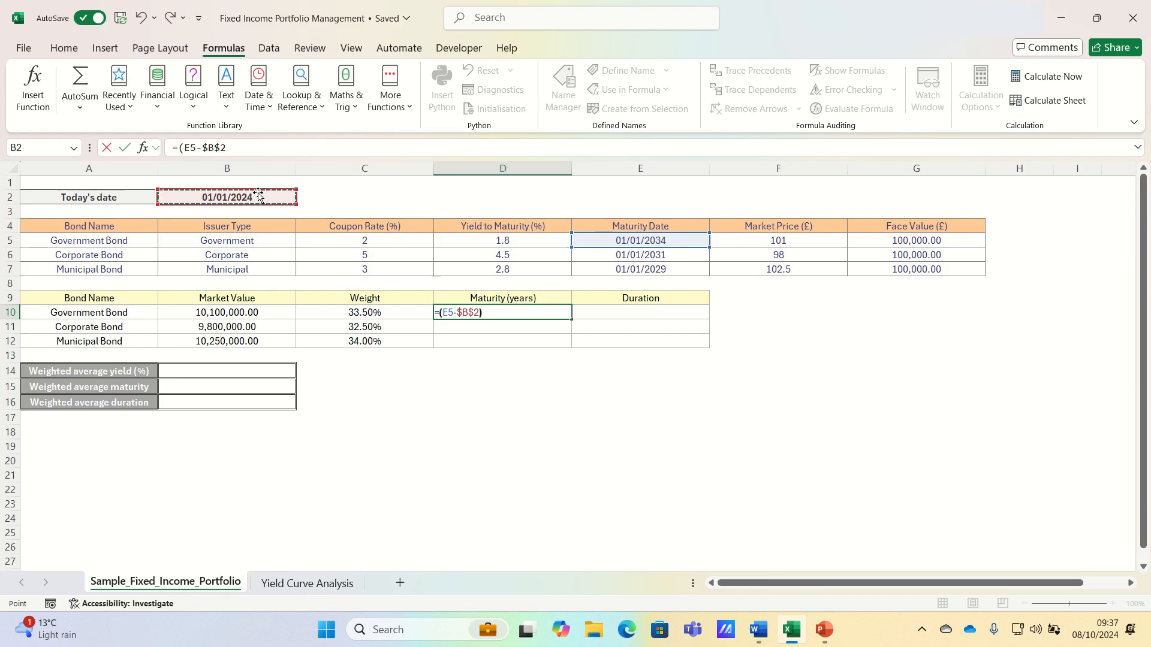
type("/")
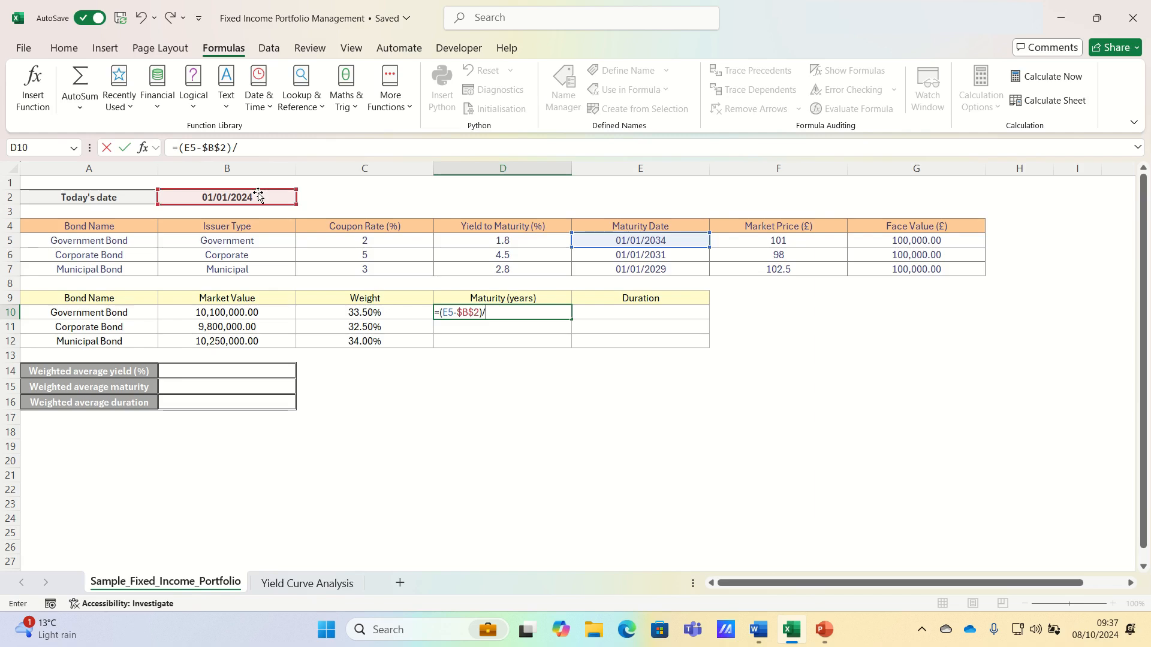
type("365")
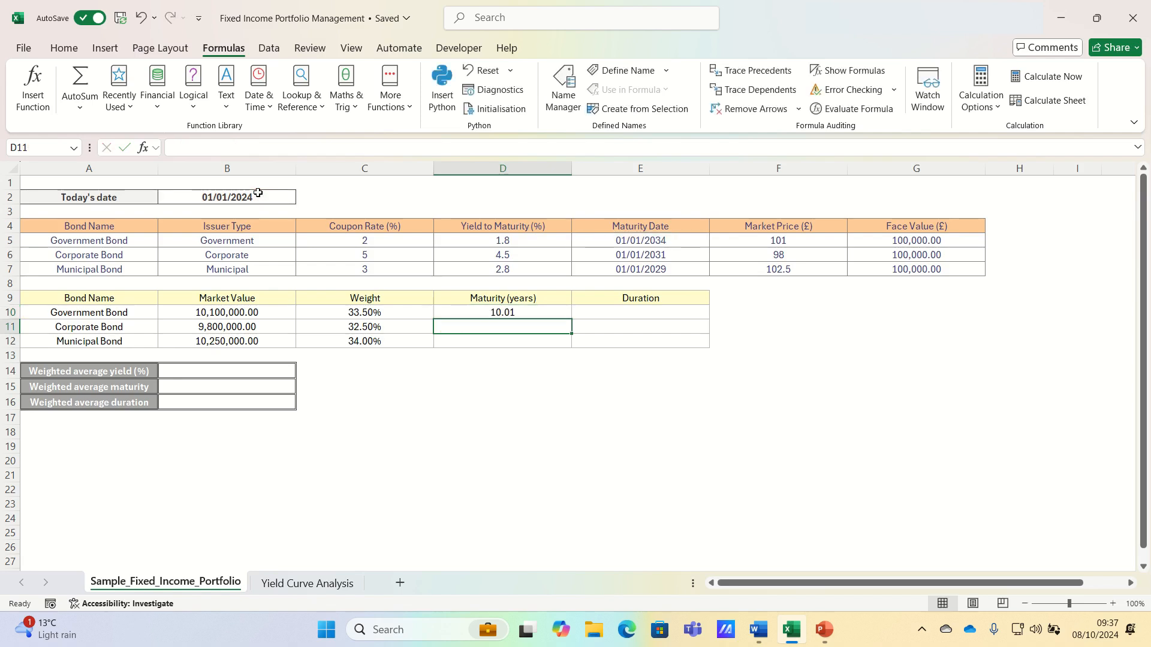
left_click_drag(503, 312, 502, 340)
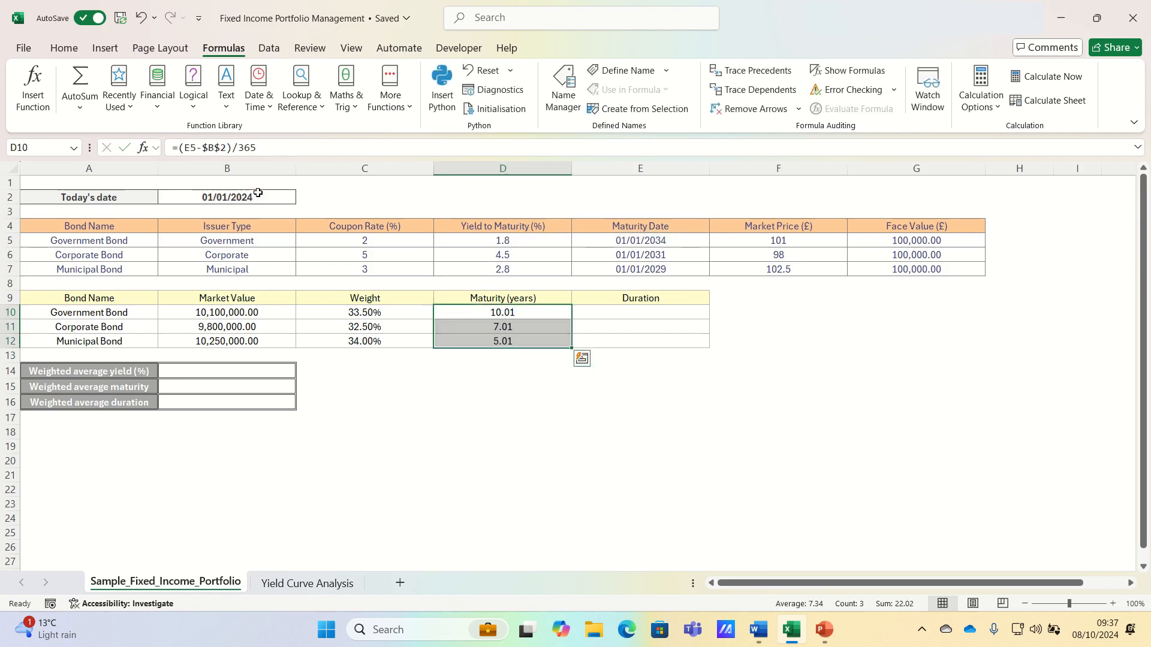
left_click(639, 312)
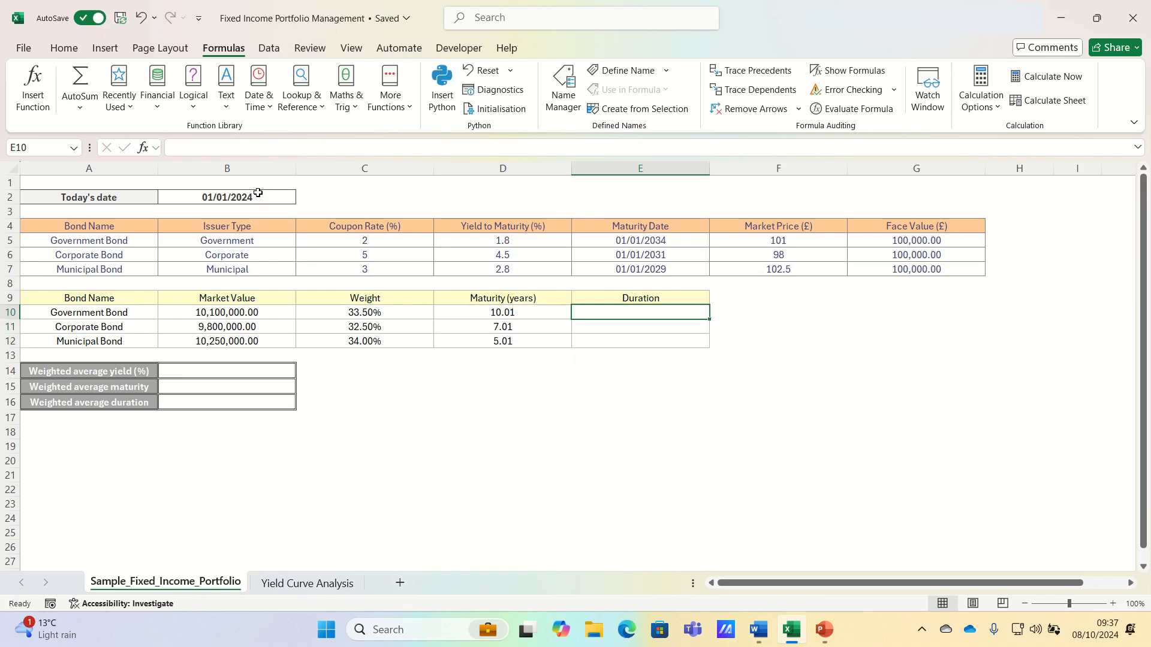
Enter =D10/(1+D5/100) in E10 for the Government Bond duration
type("=D10")
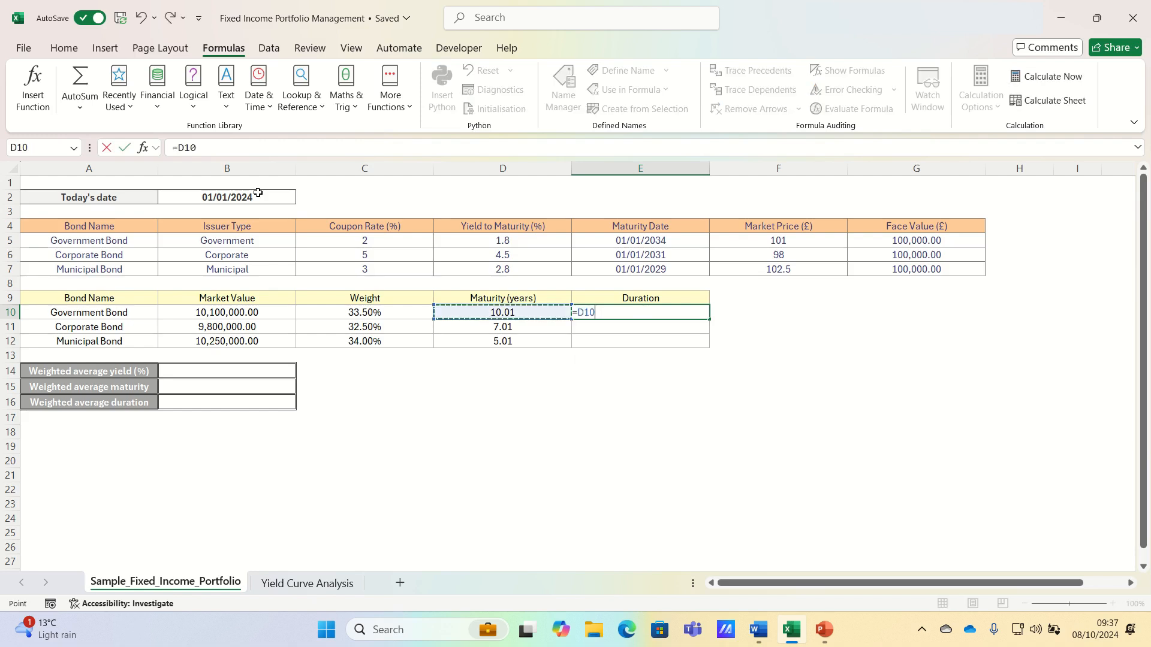
type("/(1+")
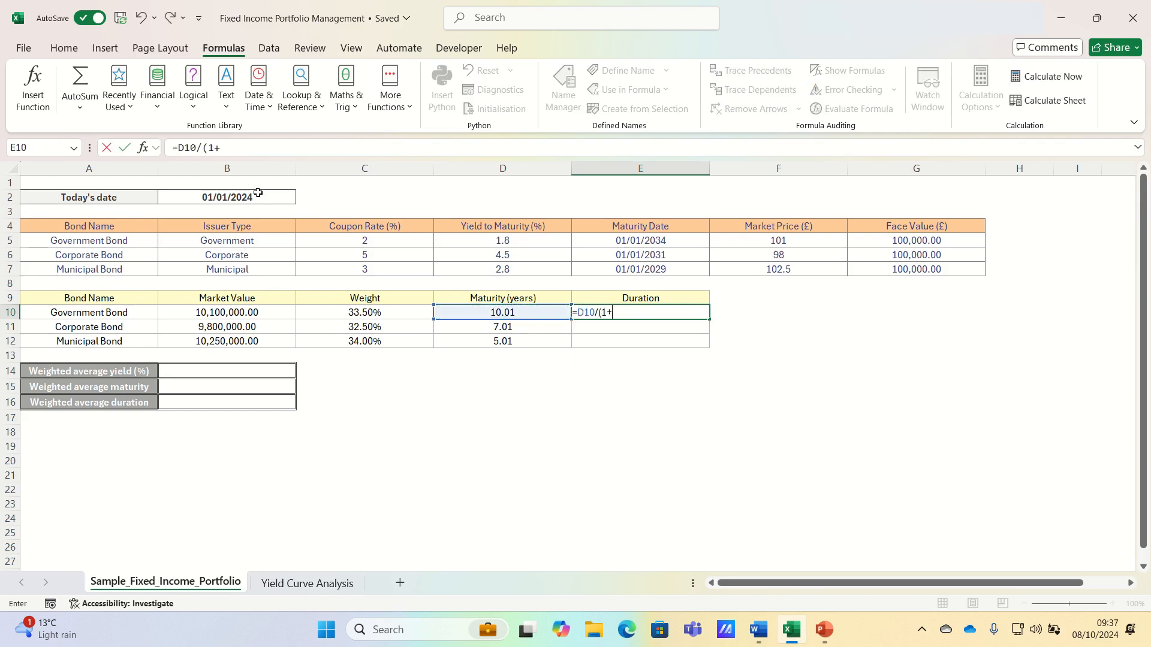
left_click(503, 240)
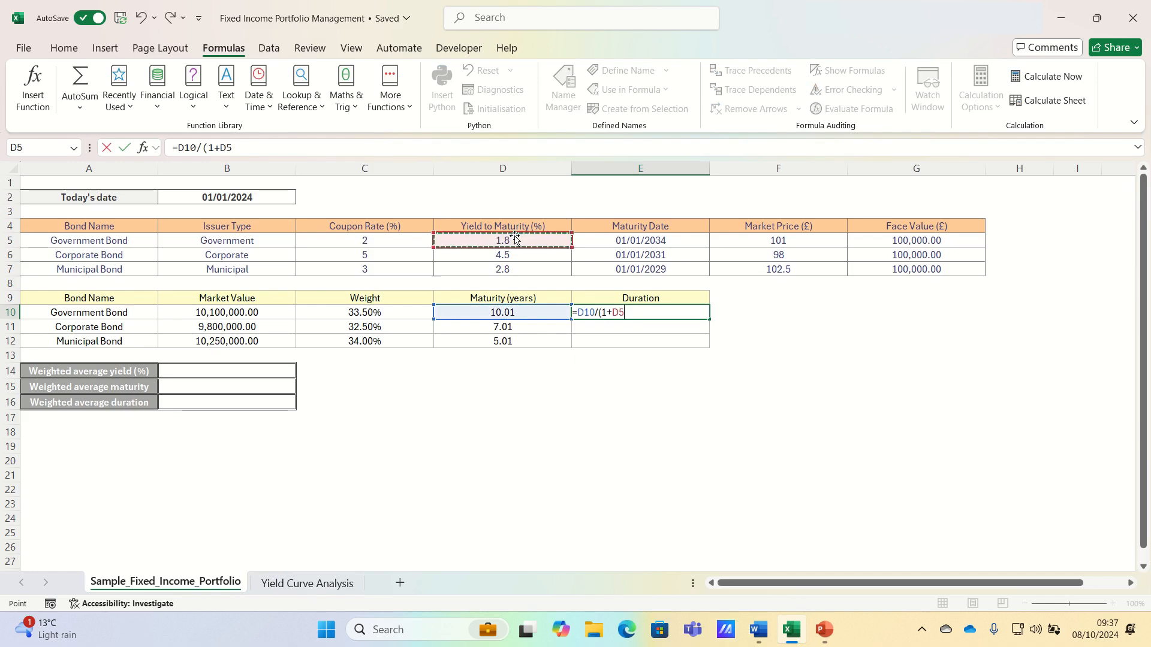
type("/100)")
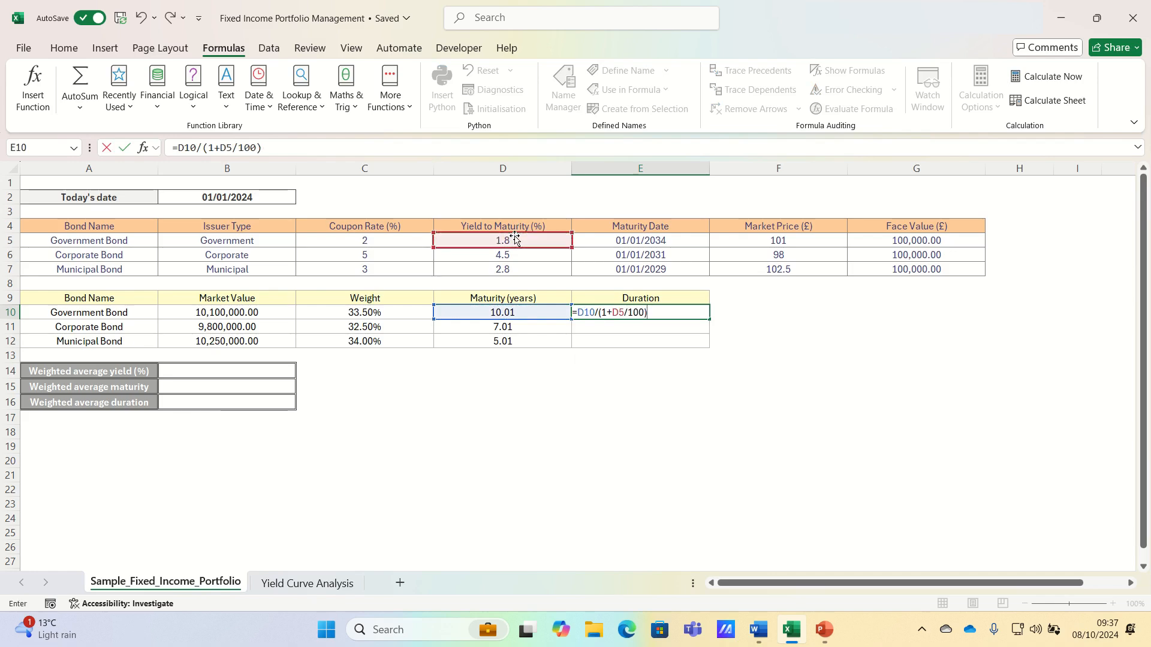
key("Enter")
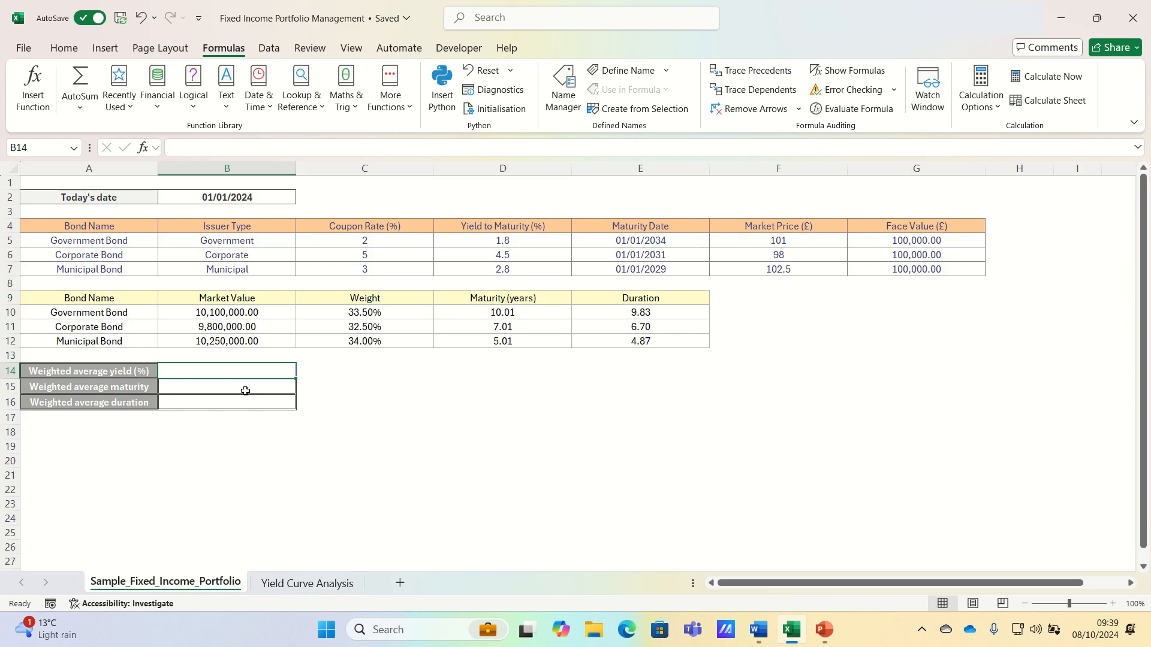
Start a SUMPRODUCT in B14 with the yields D5:D7 as the first array
type("=SUMPRODUCT(")
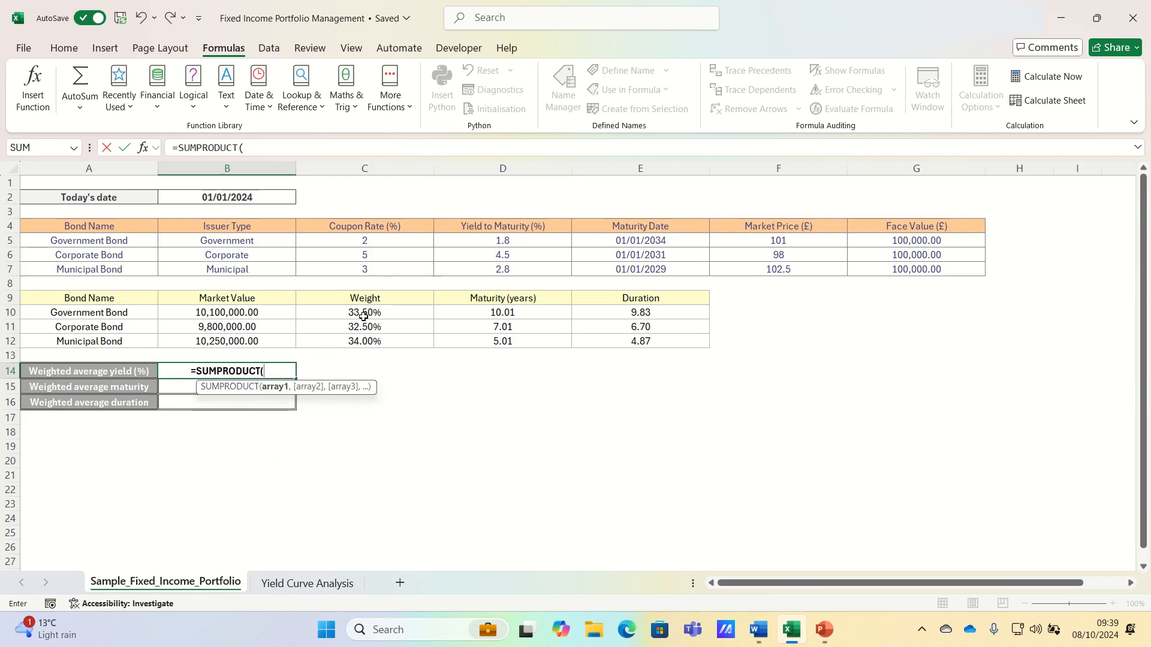
left_click_drag(502, 239, 502, 268)
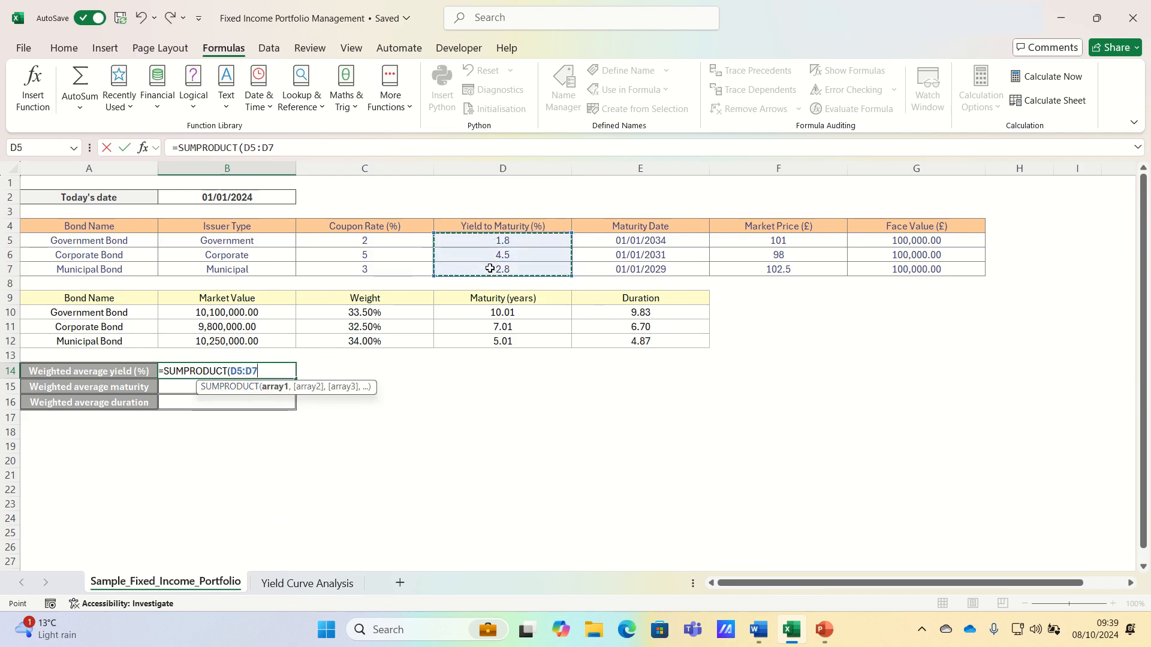
type(",")
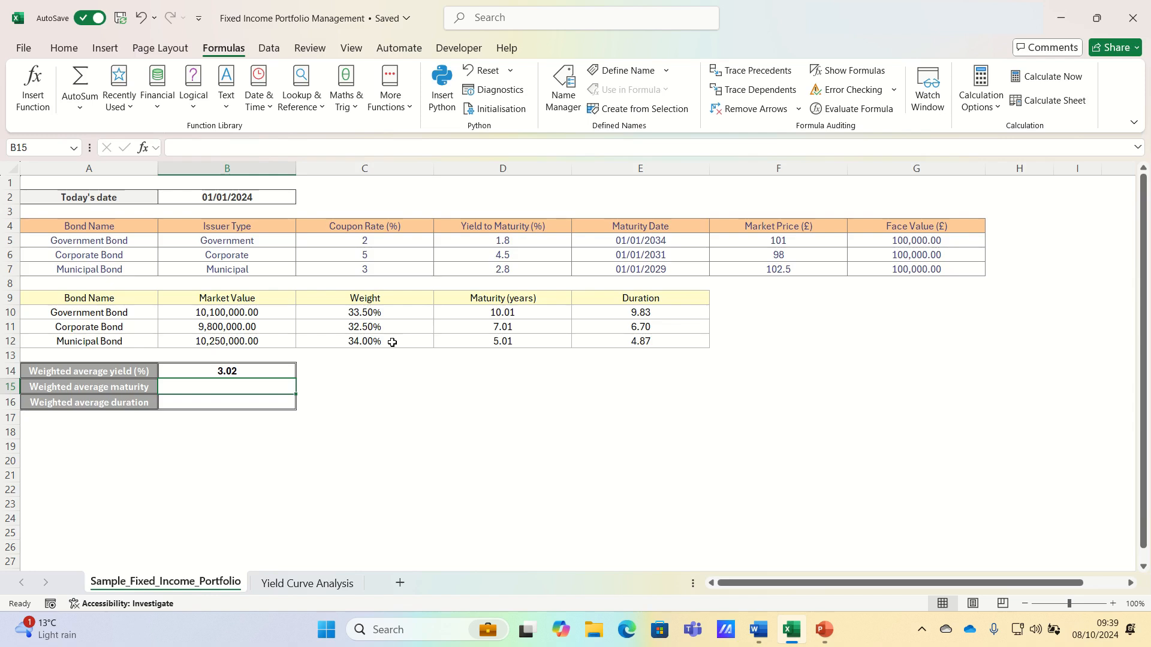
Start a SUMPRODUCT in B15 using the maturities D10:D12
type("=")
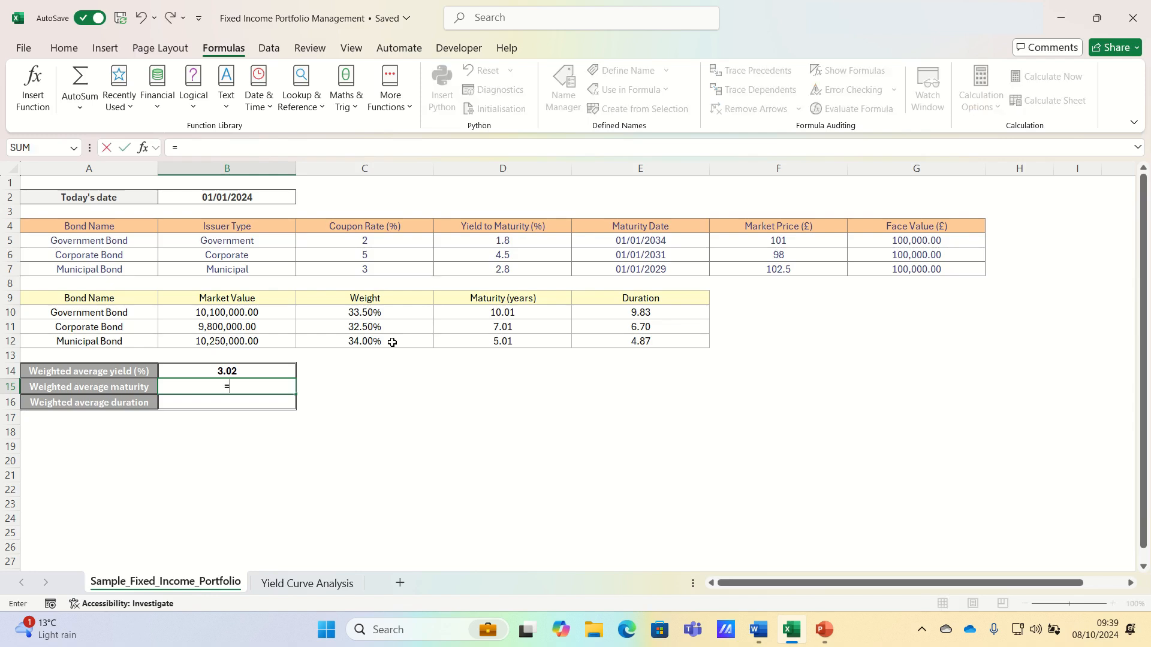
type("SUMPRODUCT(")
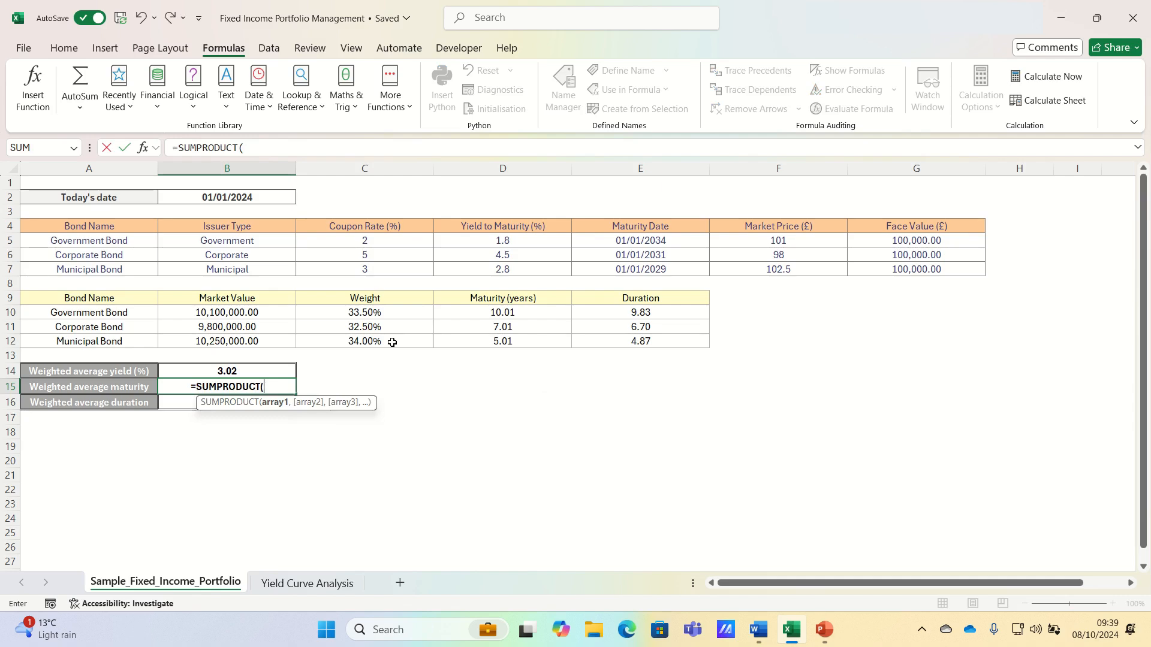
mouse_move(547, 310)
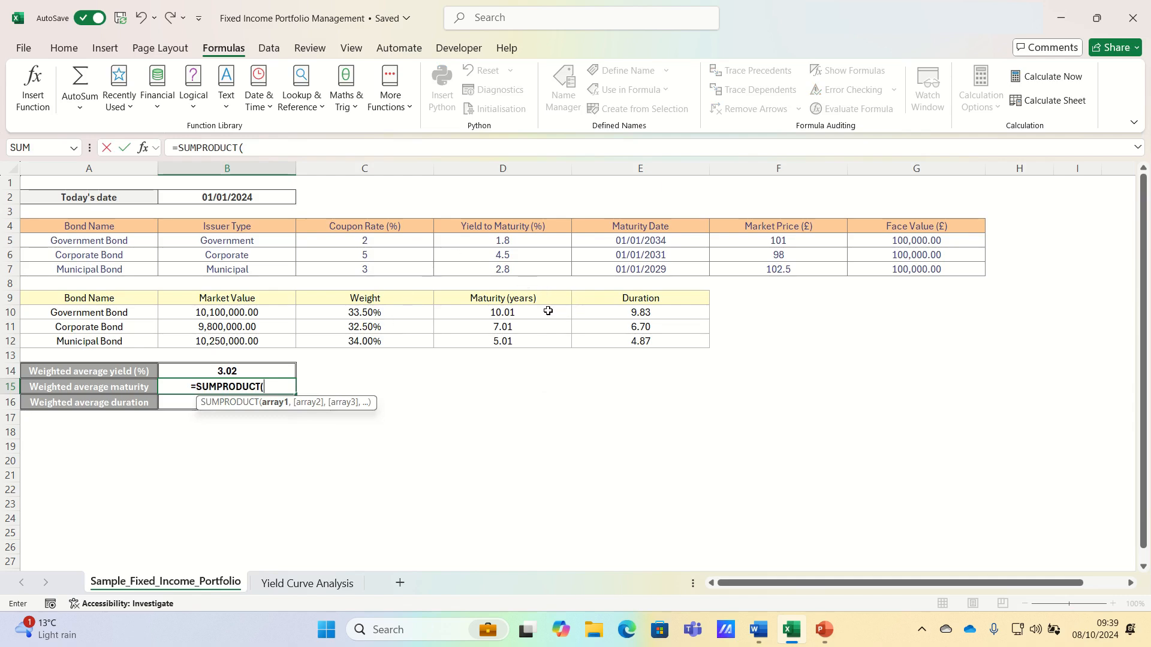
left_click_drag(502, 312, 502, 340)
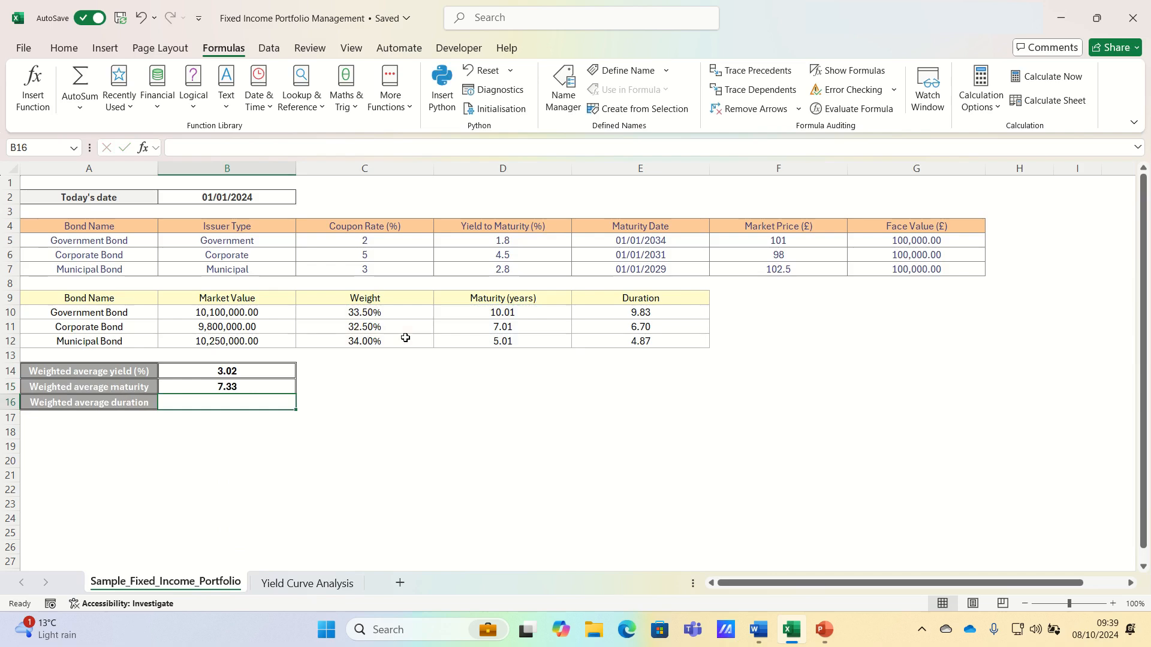
Enter a SUMPRODUCT over durations E10:E12 in B16, giving 7.13
type("=SUMPRODUCT")
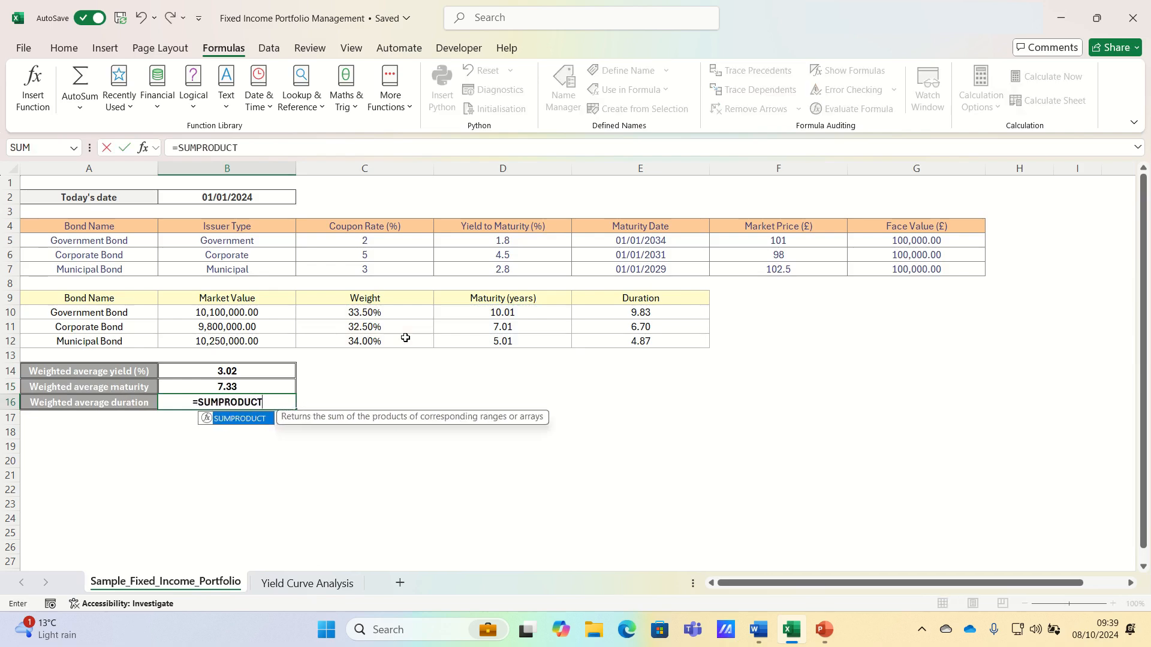
type("(")
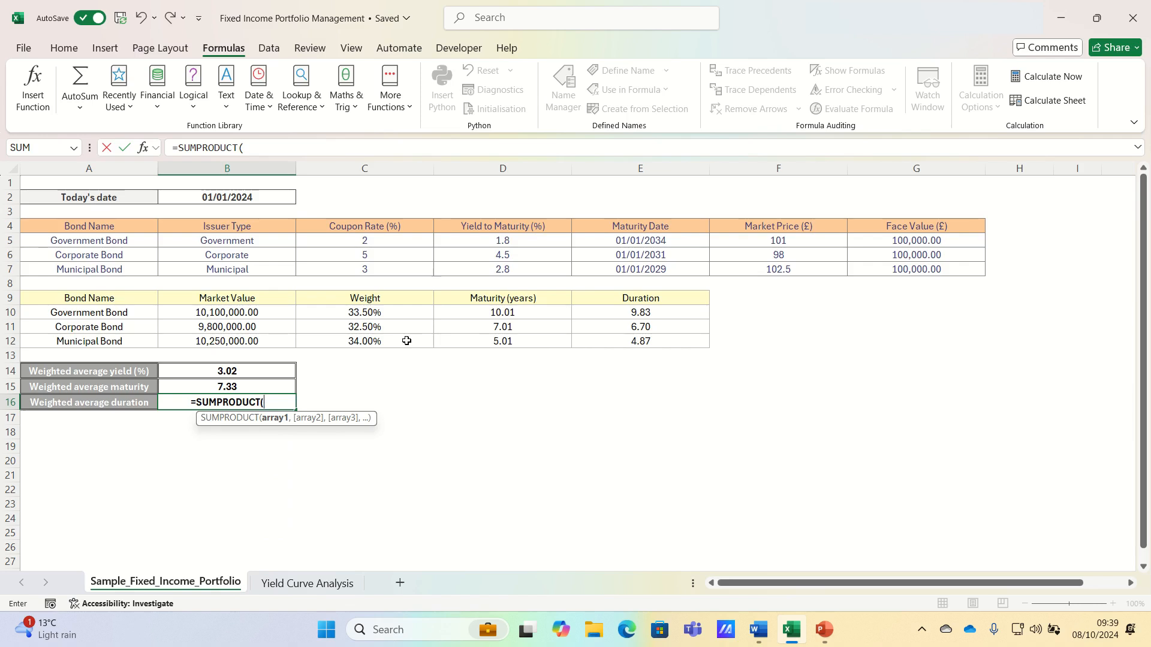
mouse_move(446, 336)
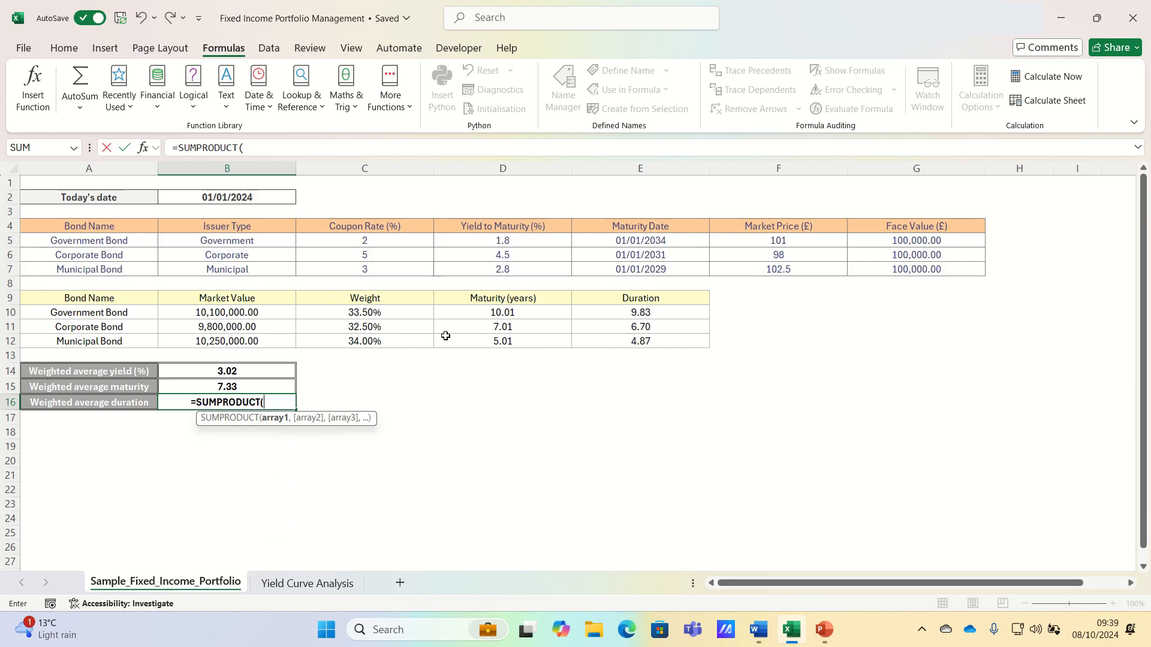
left_click_drag(640, 312, 639, 340)
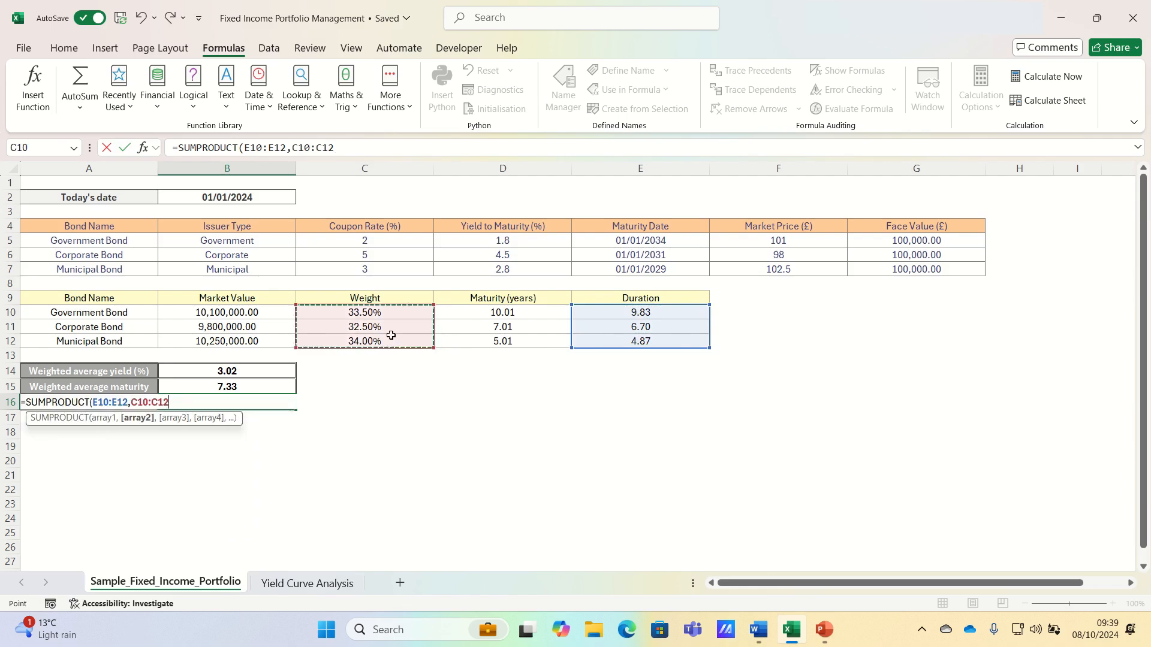
key("Enter")
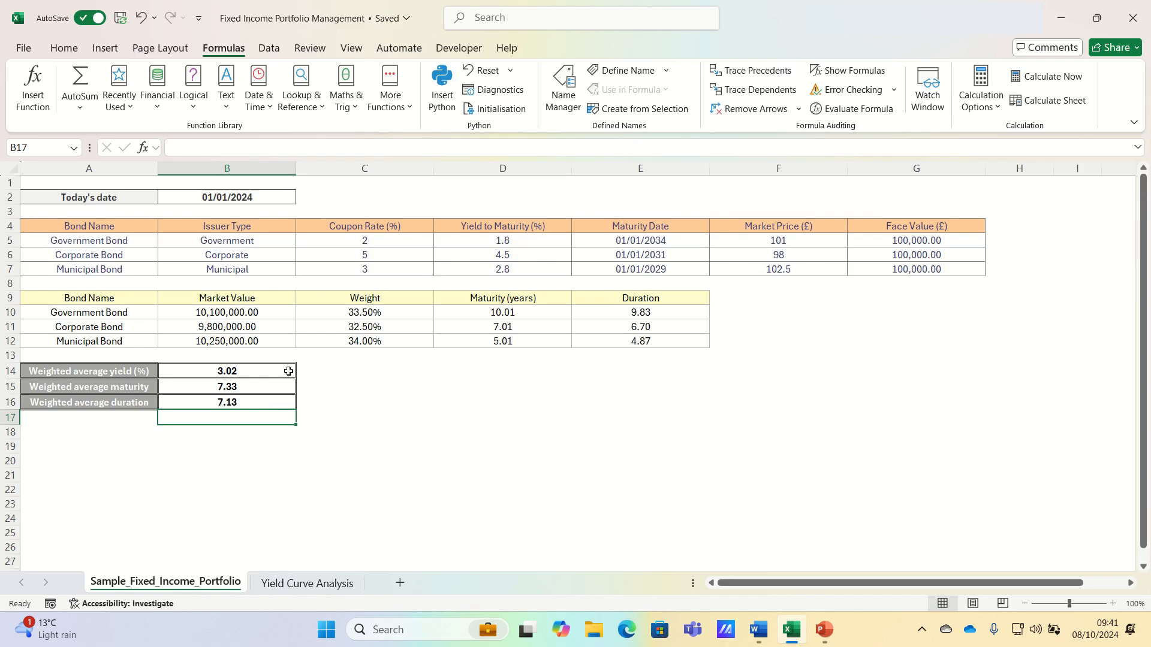
mouse_move(422, 368)
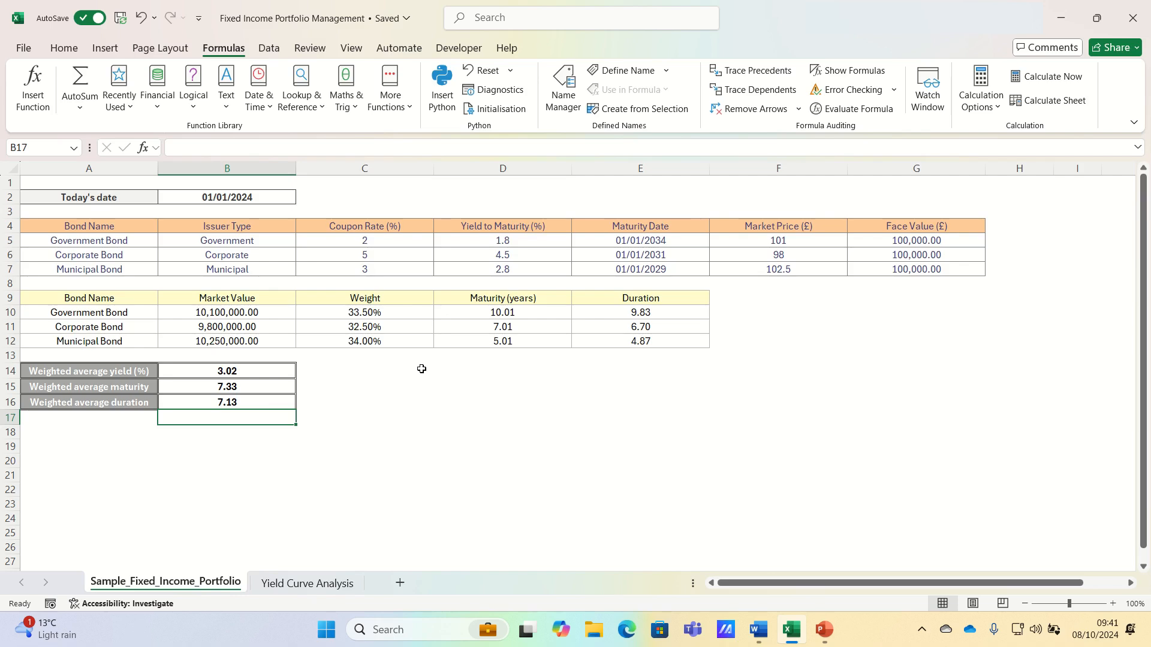
mouse_move(424, 366)
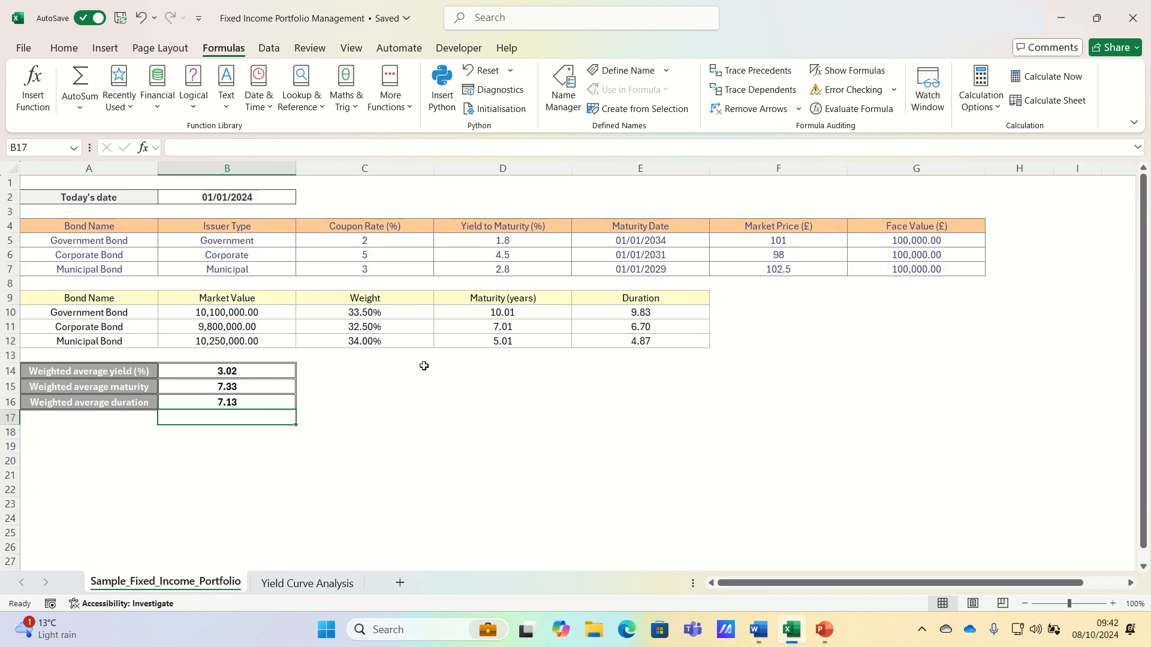
mouse_move(367, 396)
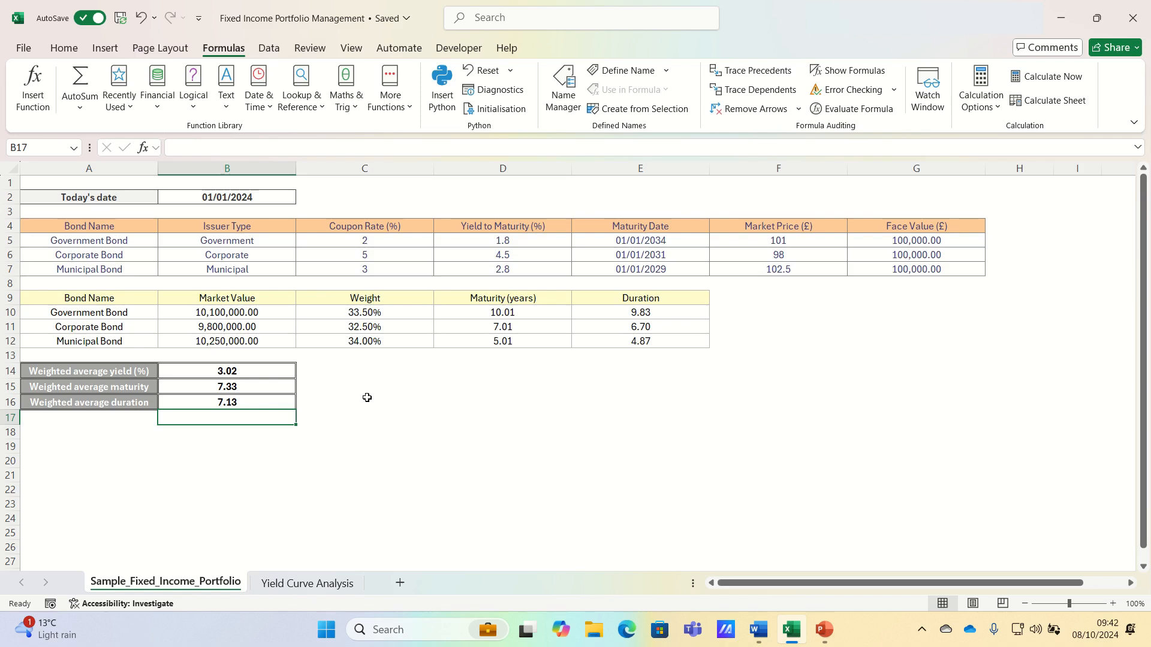
mouse_move(255, 384)
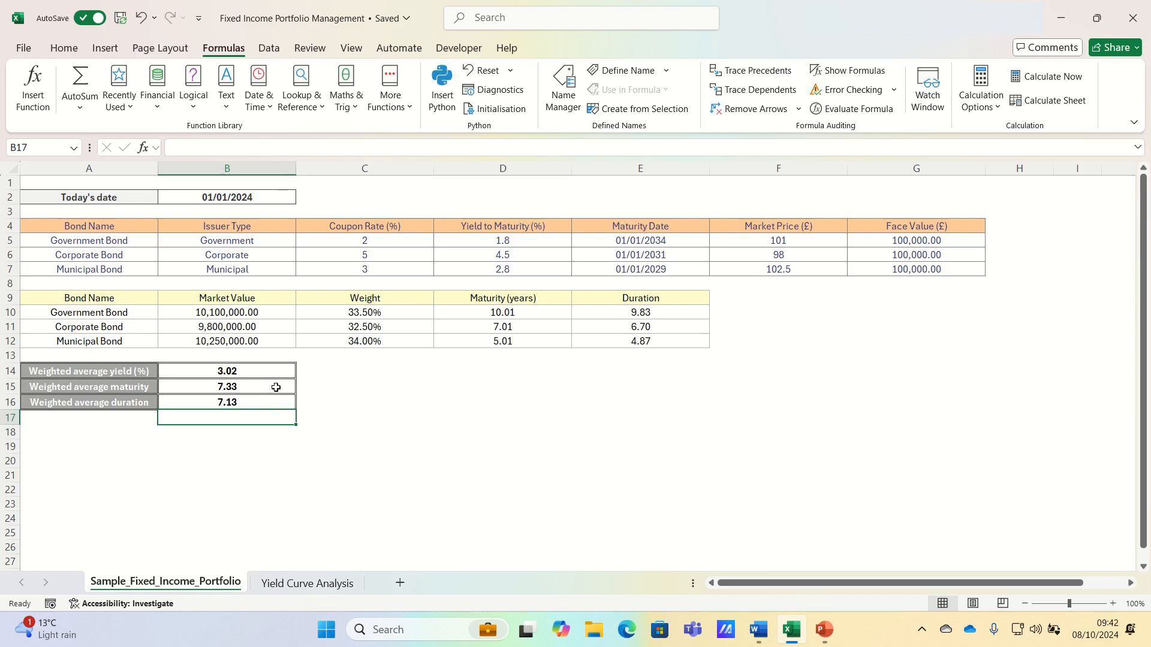
mouse_move(275, 403)
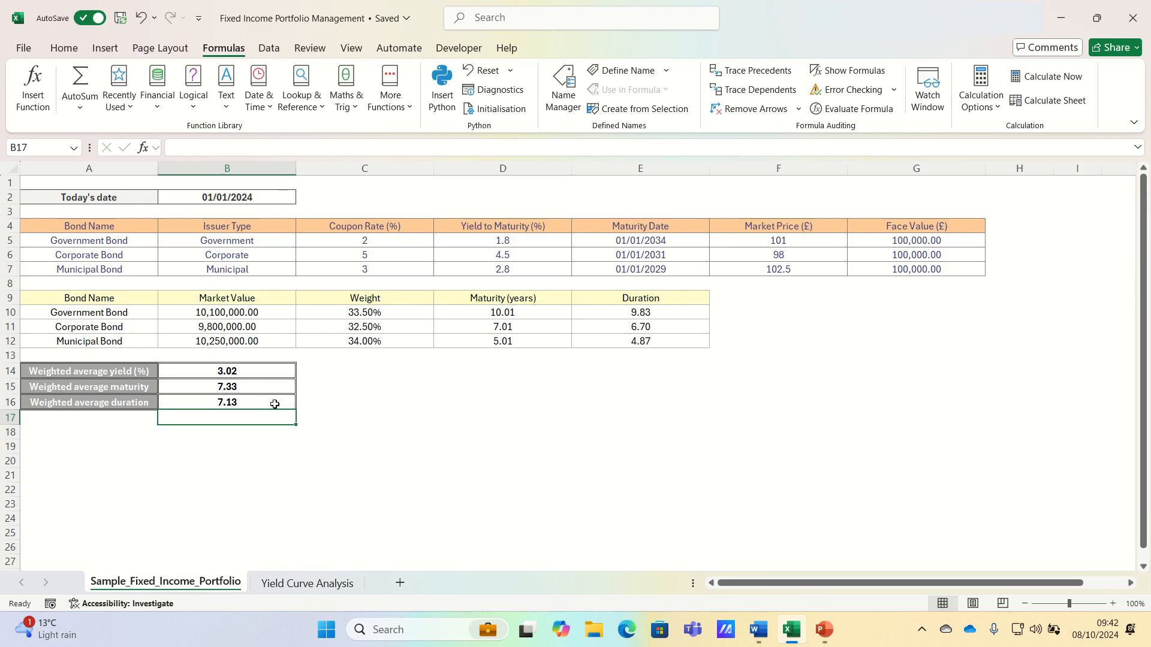